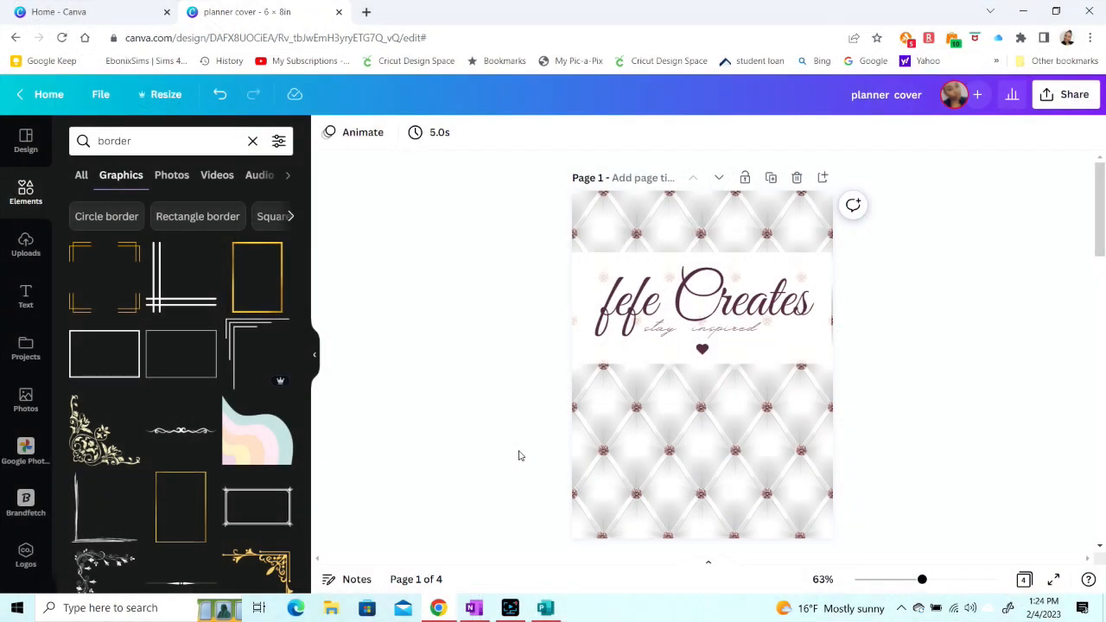
mouse_move(525, 459)
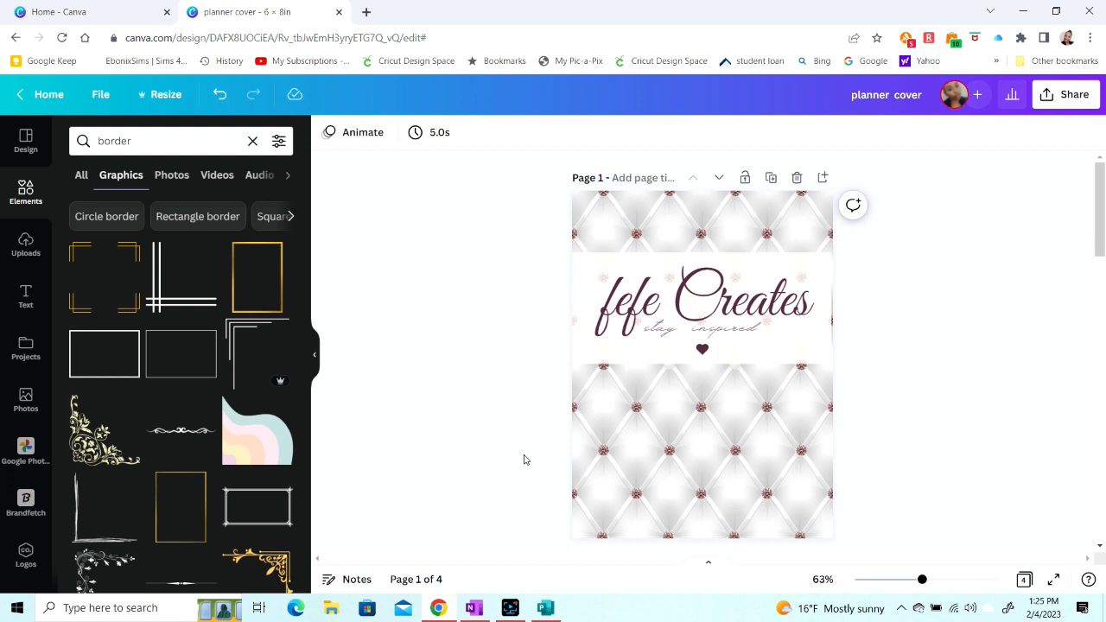
mouse_move(509, 459)
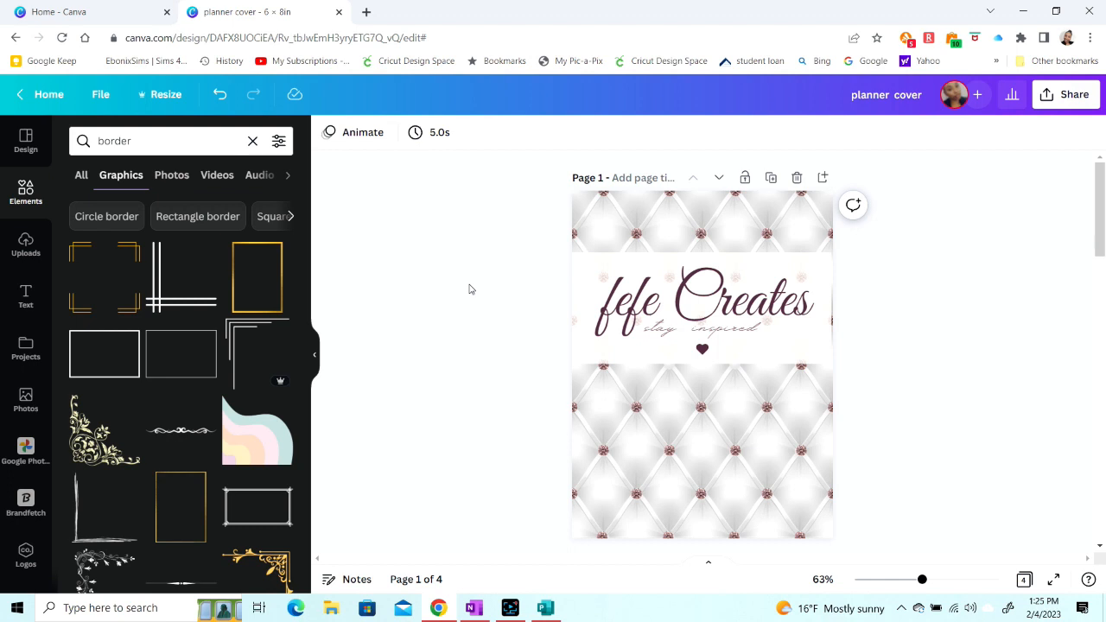
mouse_move(465, 304)
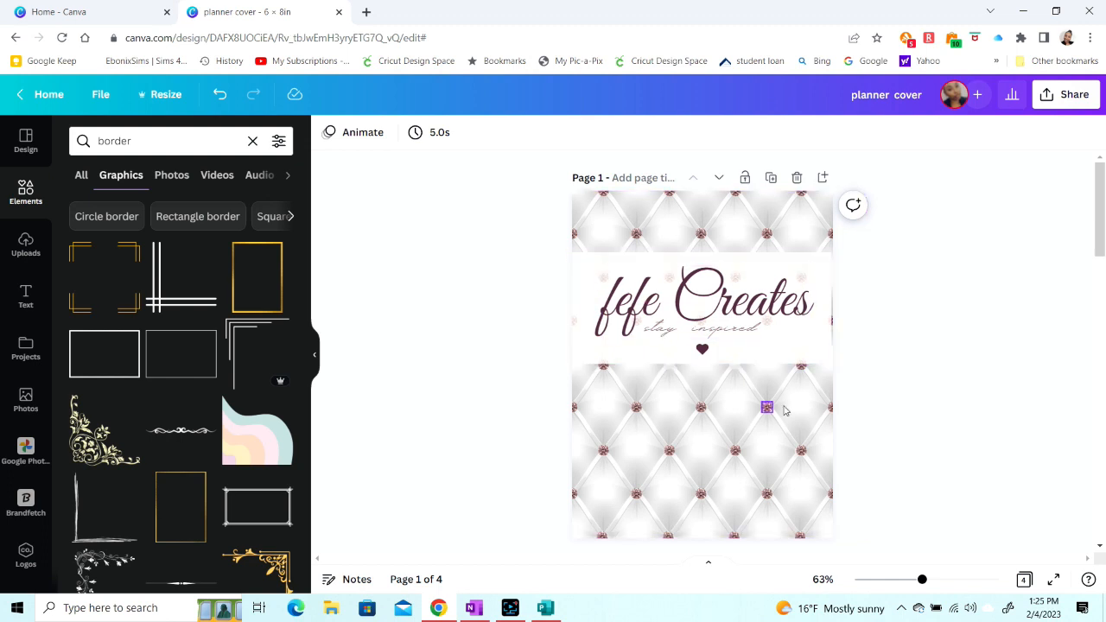
Duplicate the watercolour background from page 3 onto a new fifth page without the title.
left_click(767, 408)
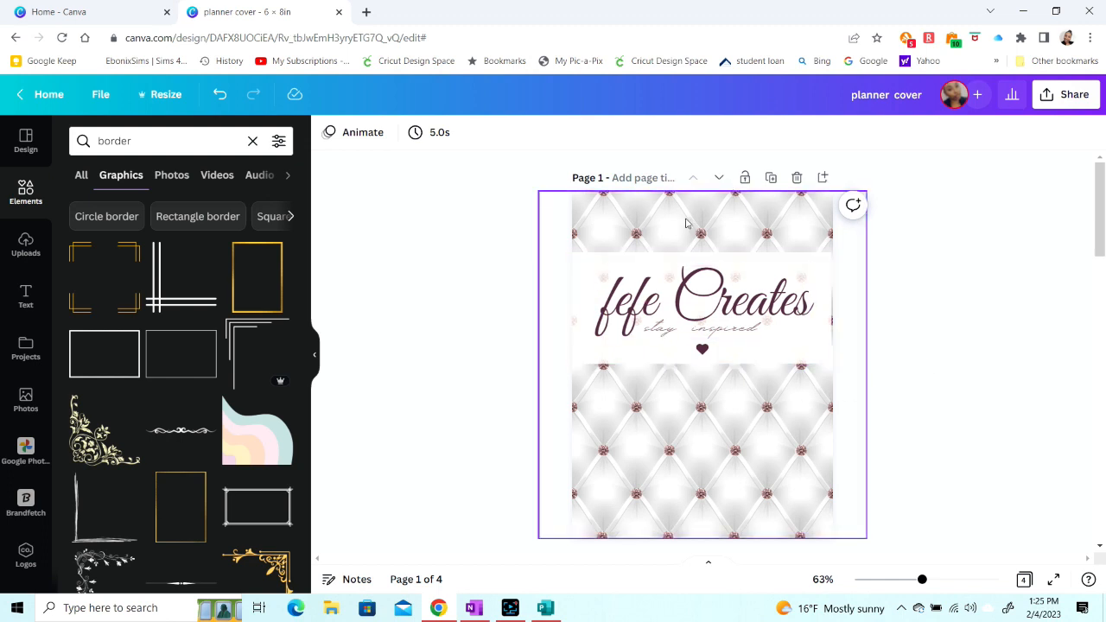
mouse_move(729, 249)
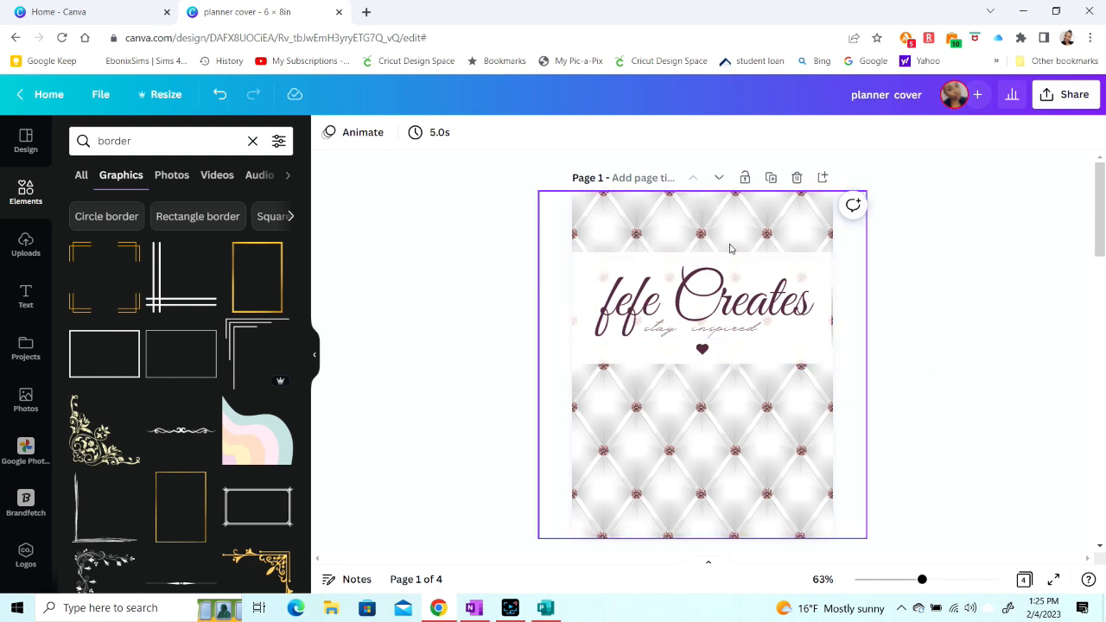
mouse_move(744, 446)
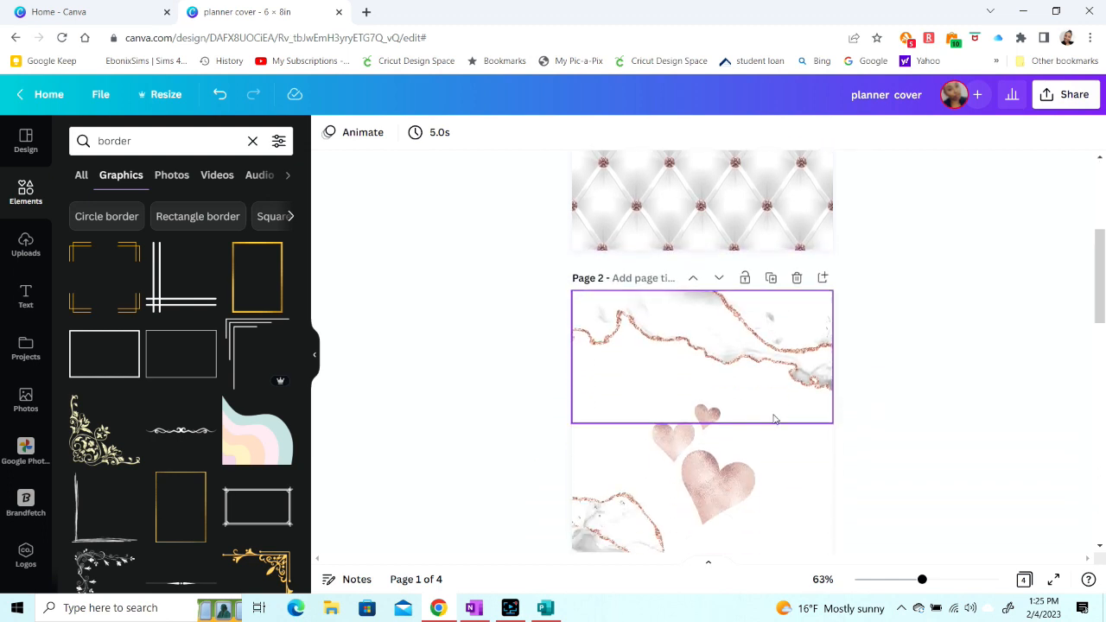
scroll("down", 3)
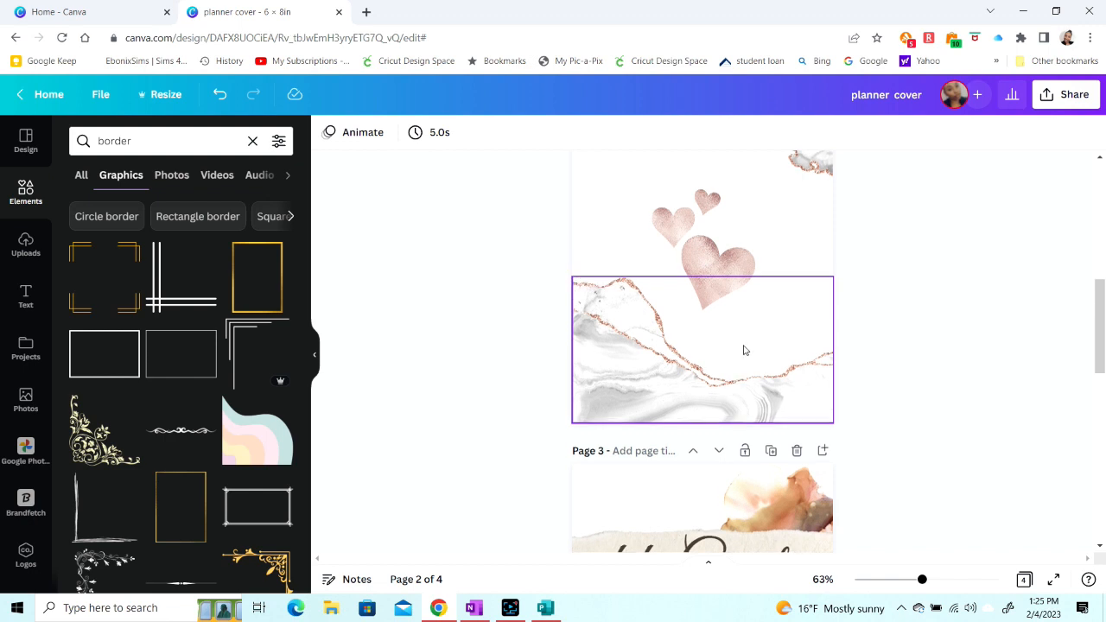
scroll("down", 3)
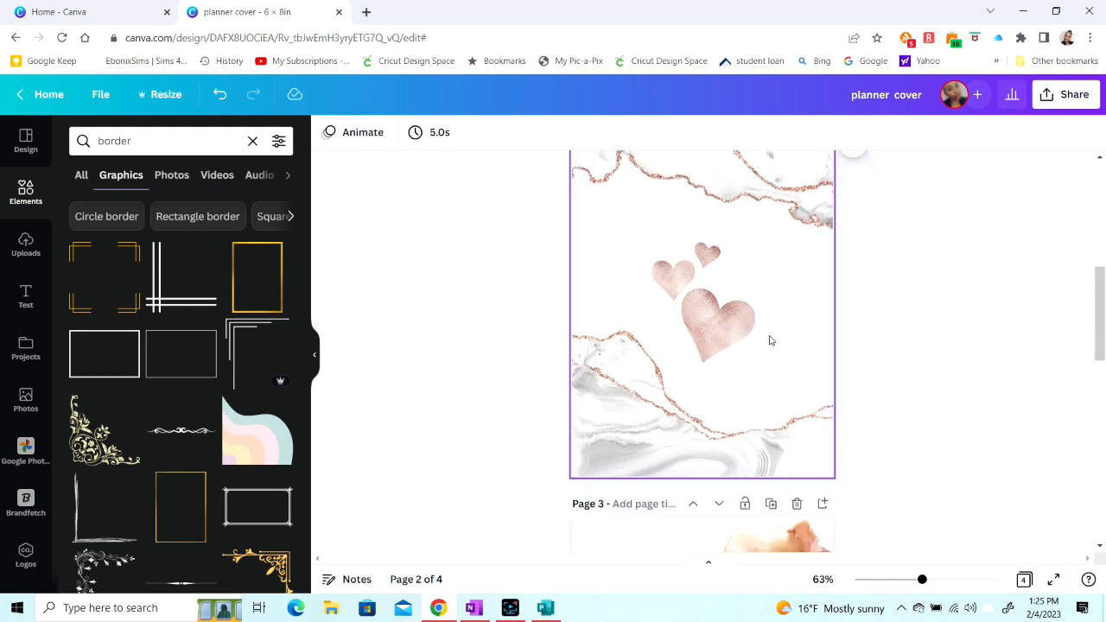
scroll("down", 3)
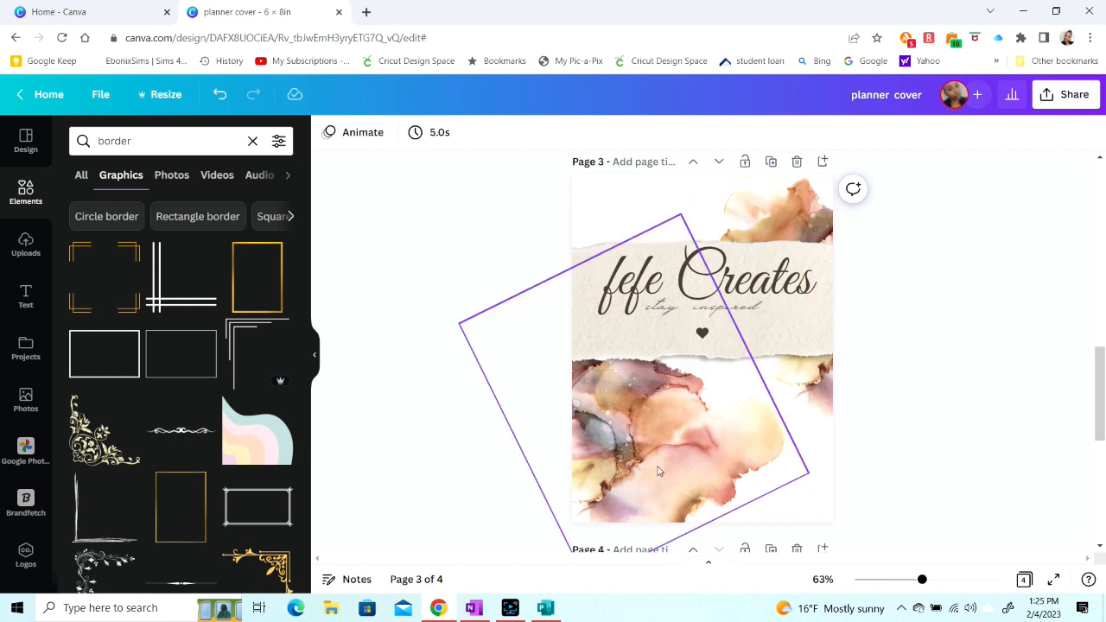
mouse_move(701, 387)
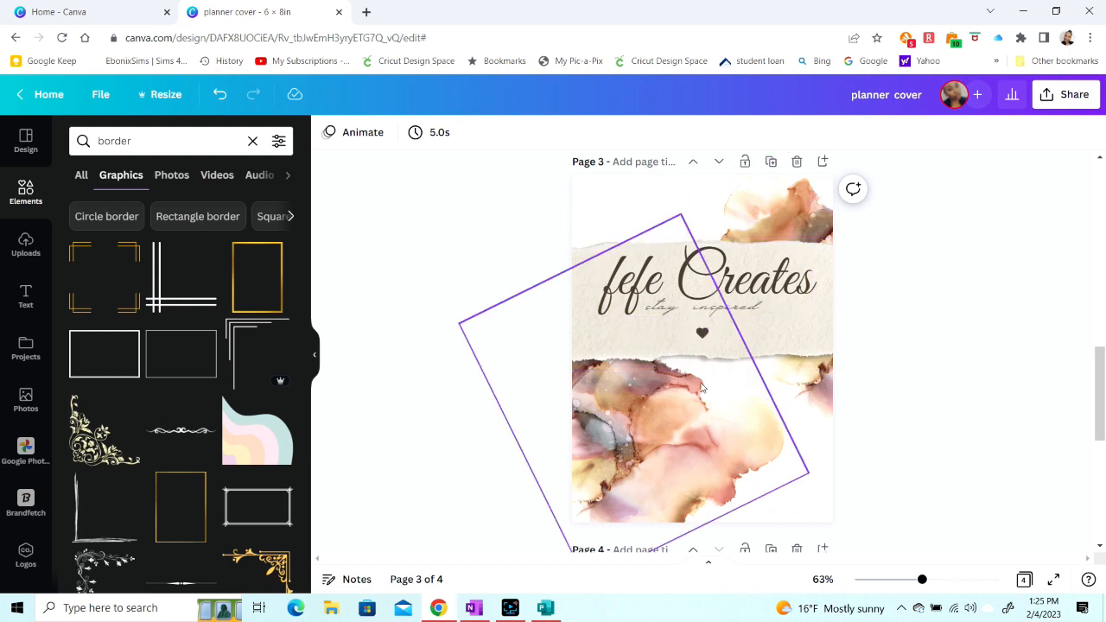
scroll("down", 3)
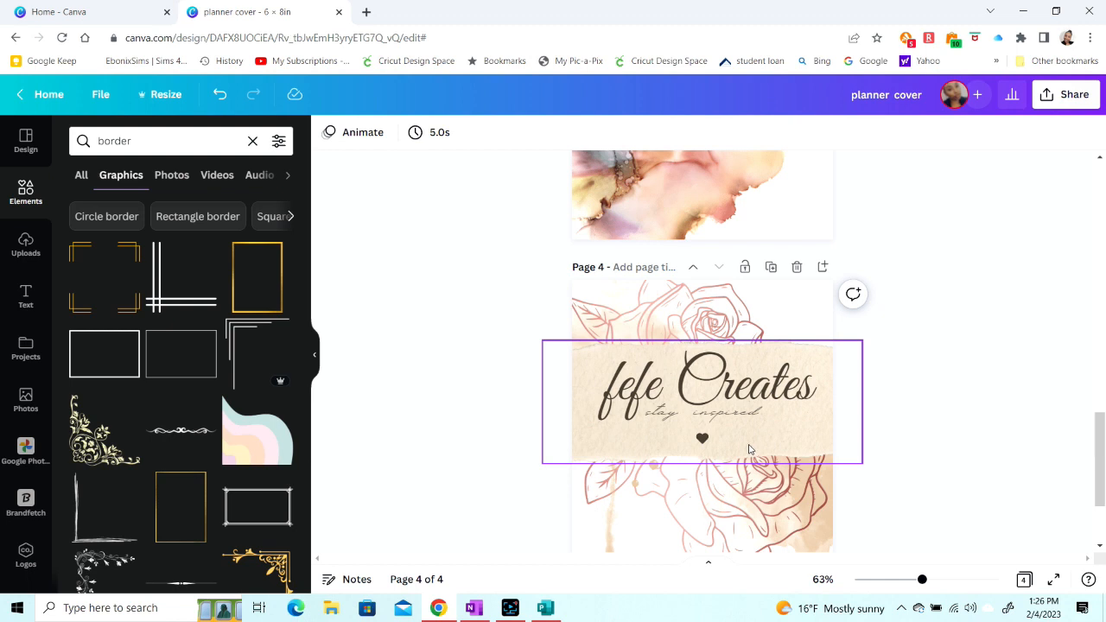
scroll("down", 3)
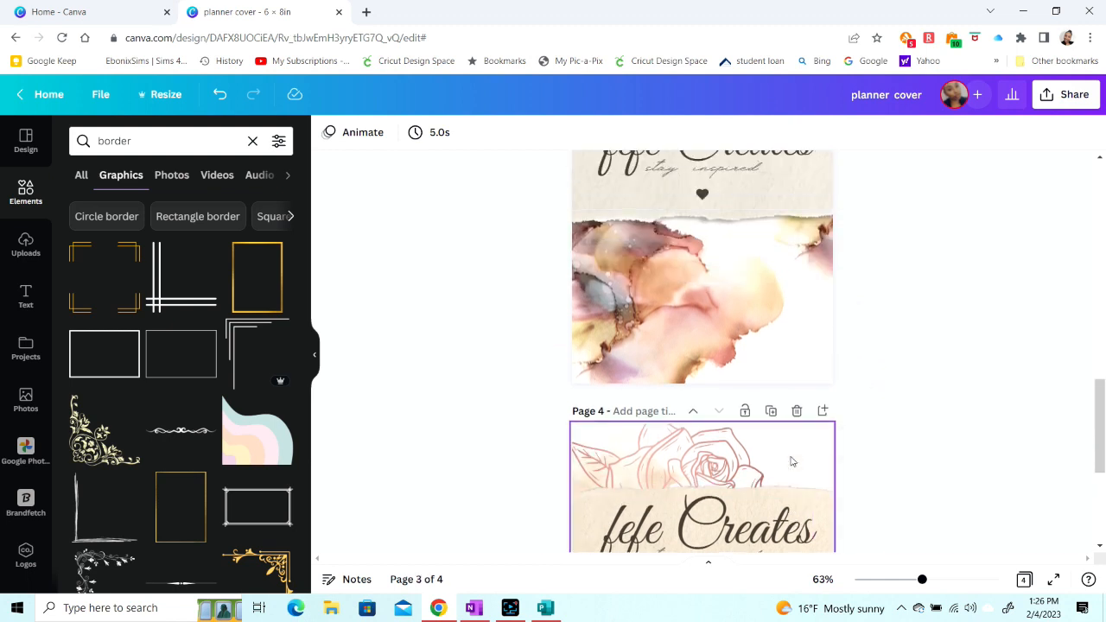
scroll("down", 3)
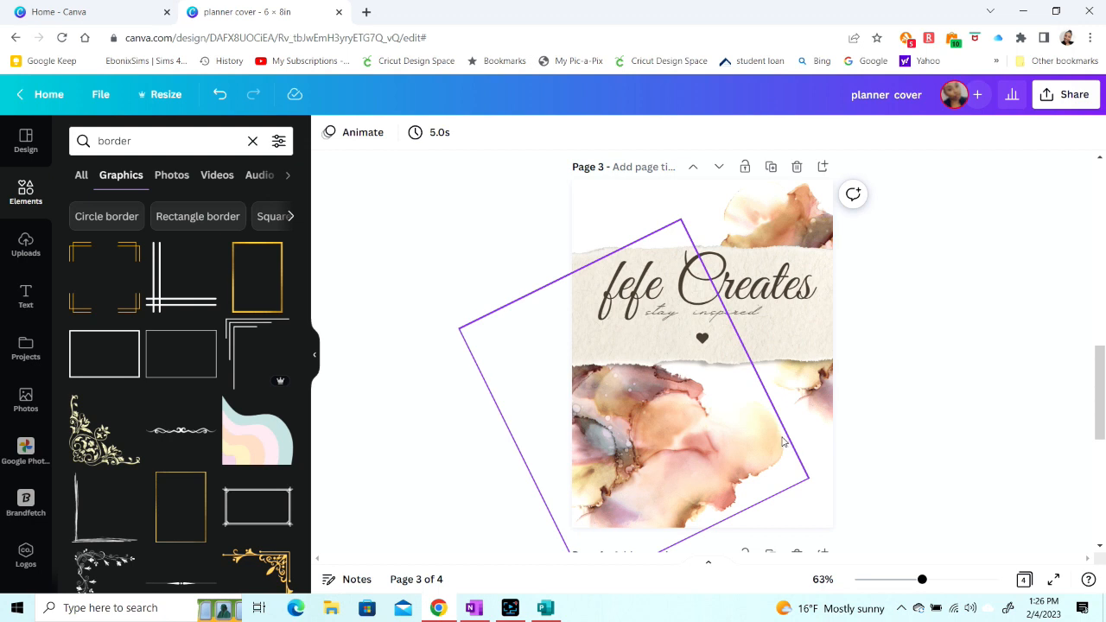
left_click(881, 456)
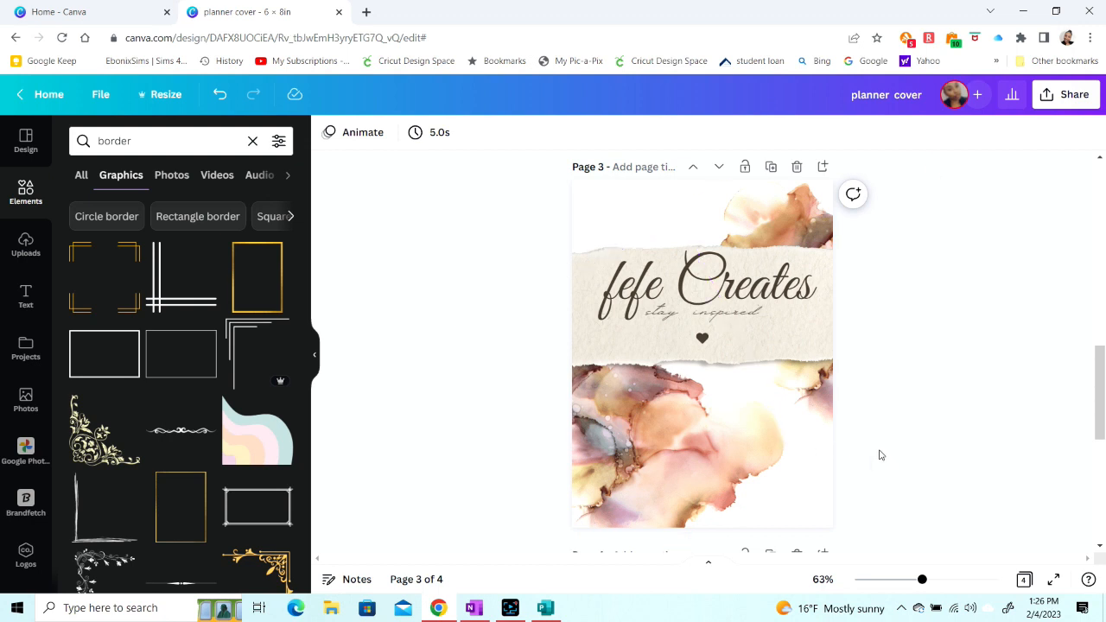
mouse_move(870, 453)
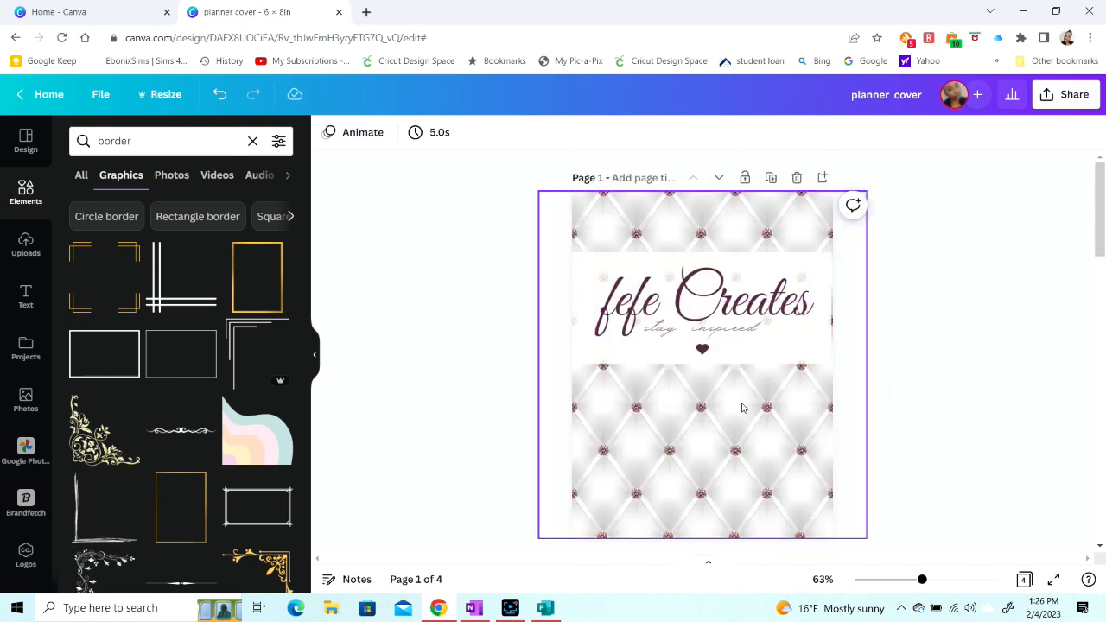
scroll("down", 3)
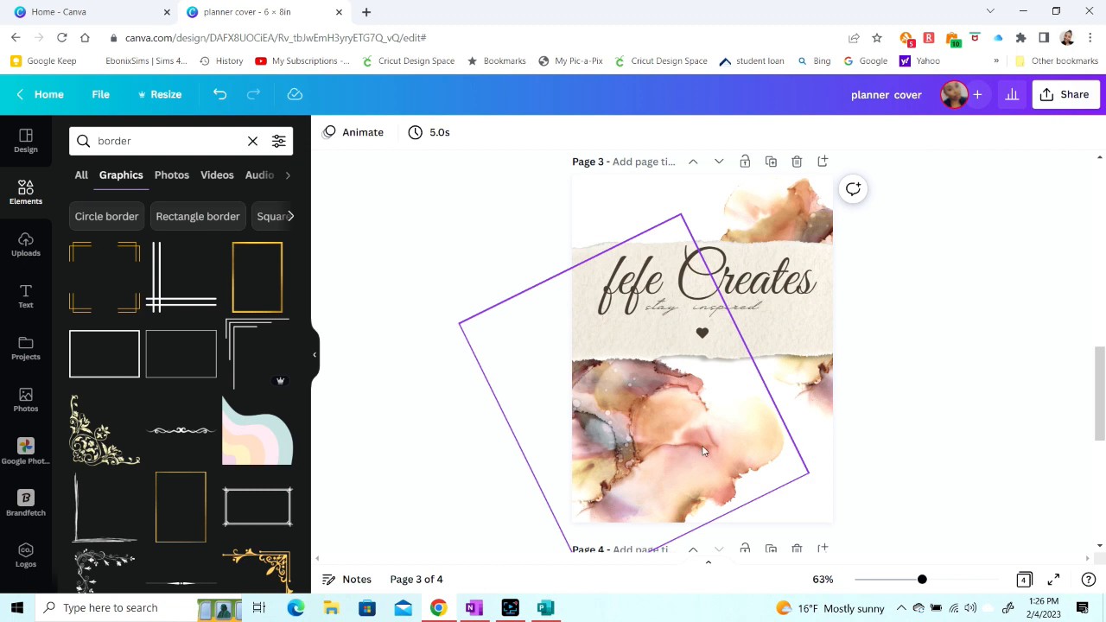
mouse_move(723, 407)
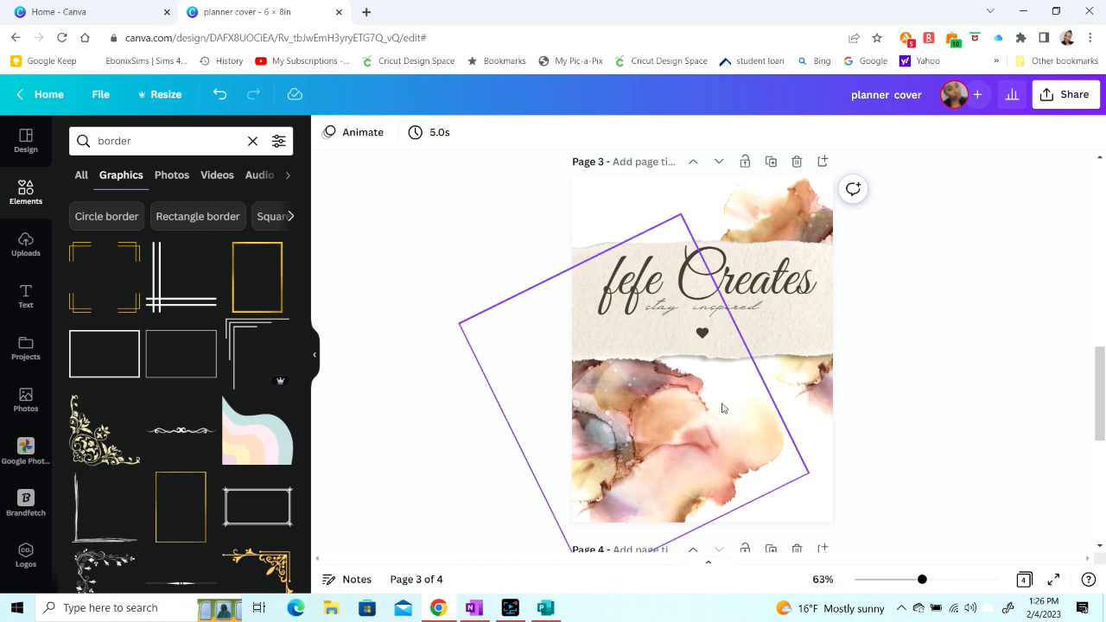
mouse_move(752, 388)
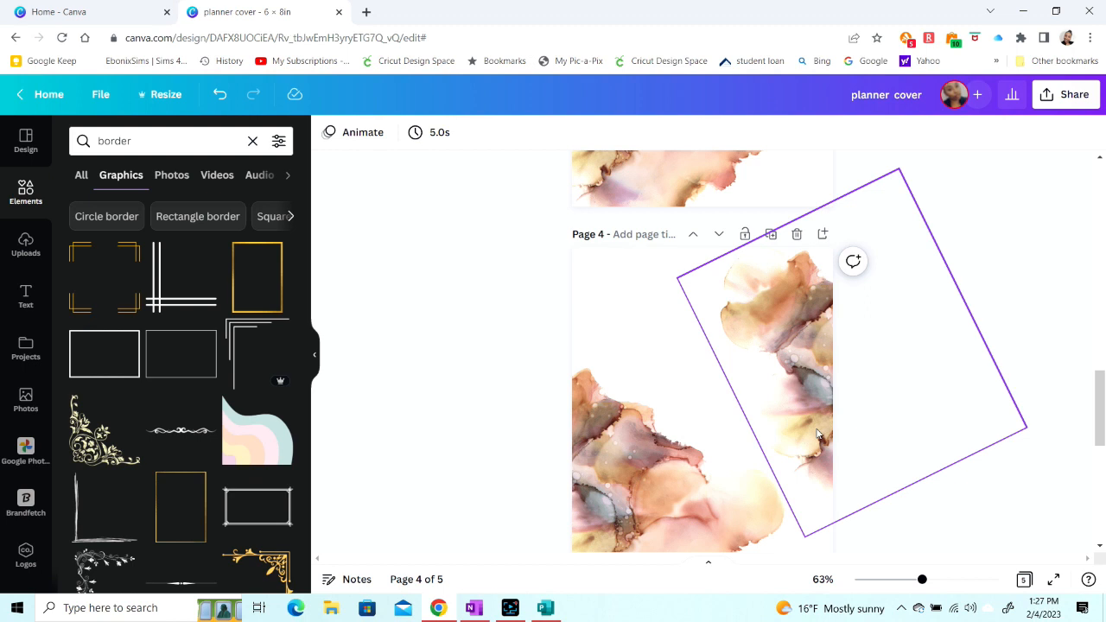
mouse_move(746, 370)
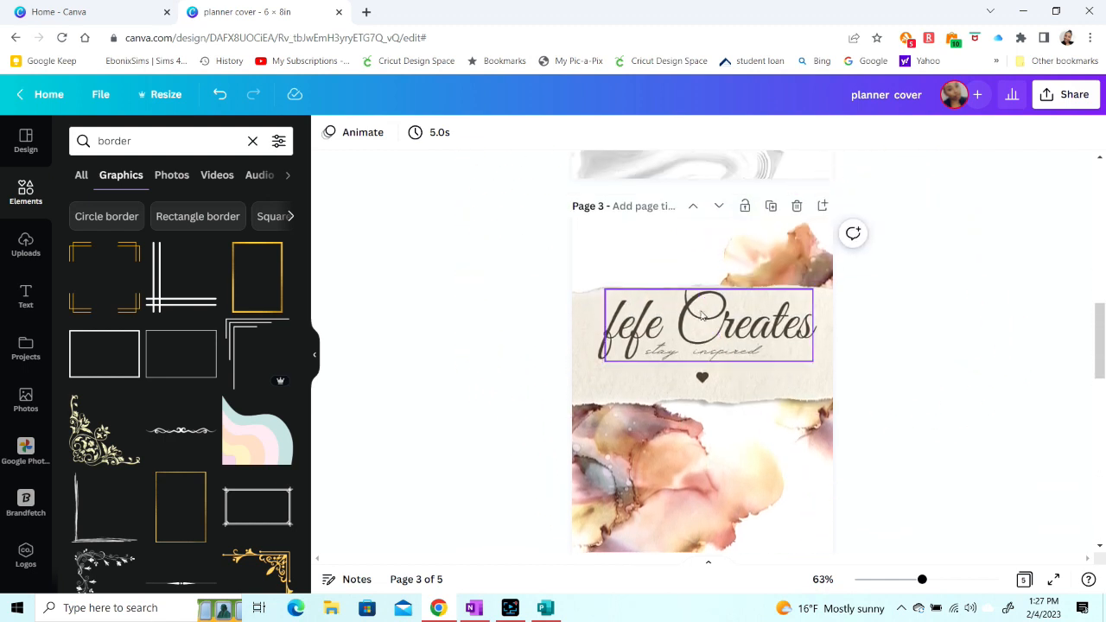
scroll("down", 3)
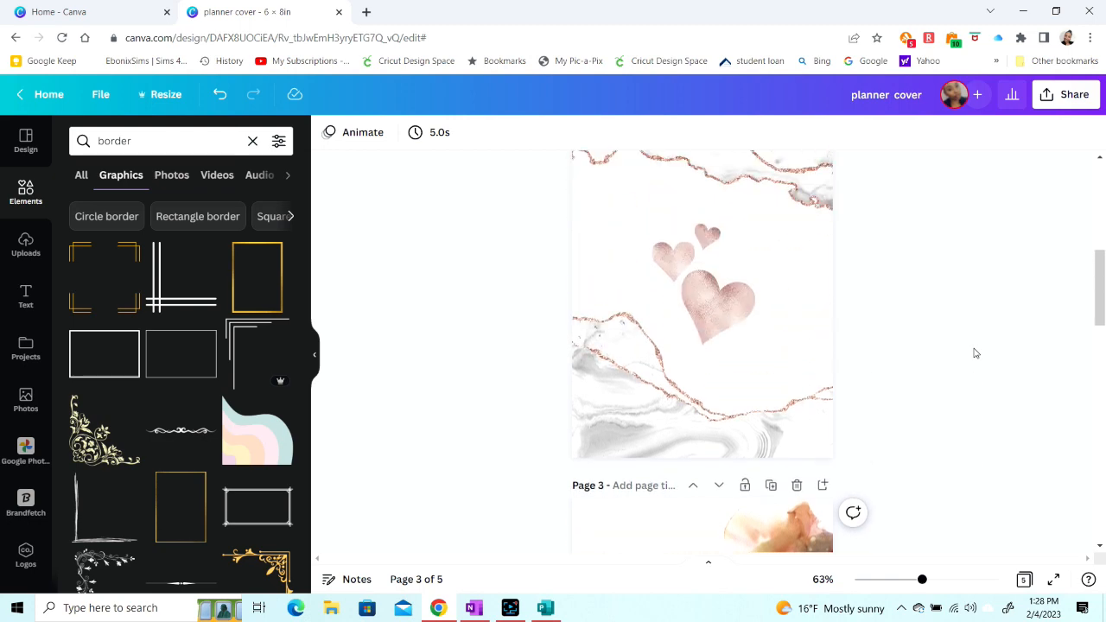
scroll("down", 3)
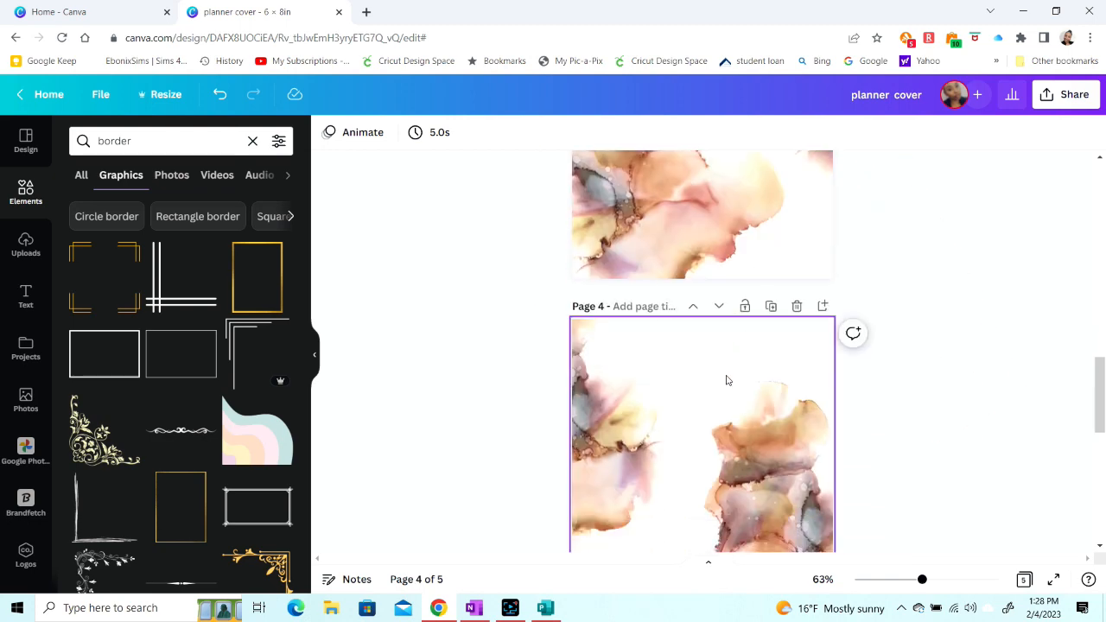
scroll("down", 3)
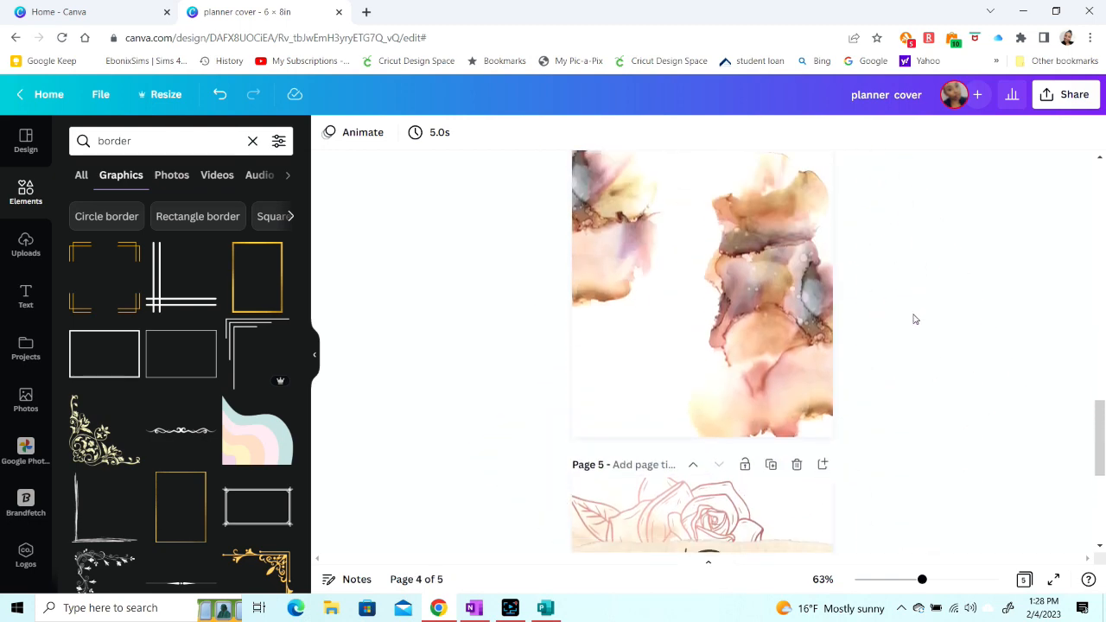
scroll("down", 3)
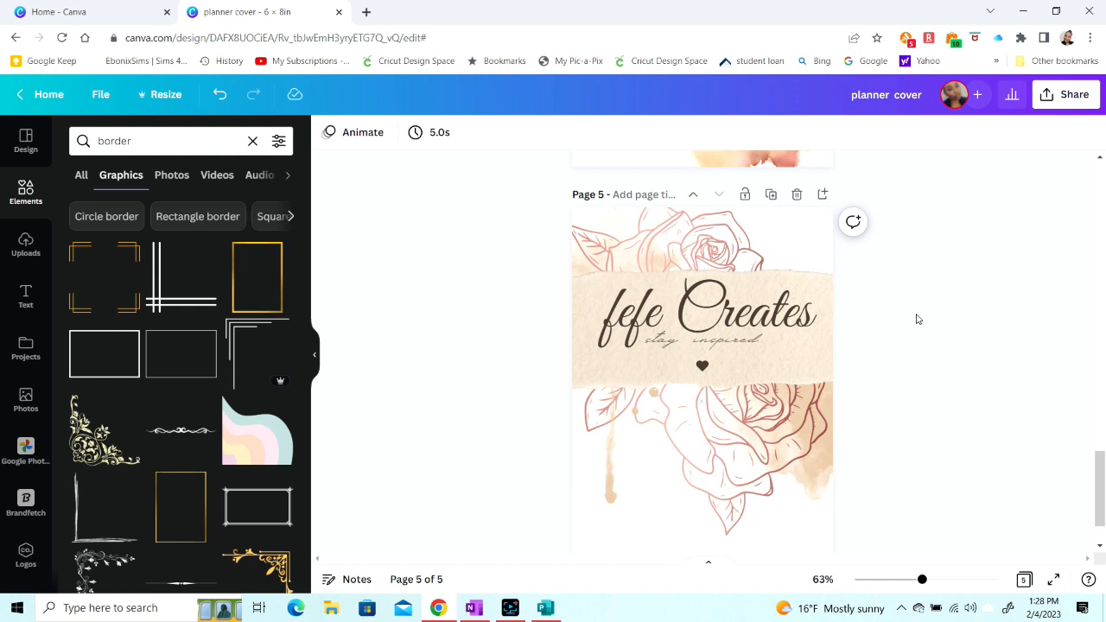
scroll("down", 3)
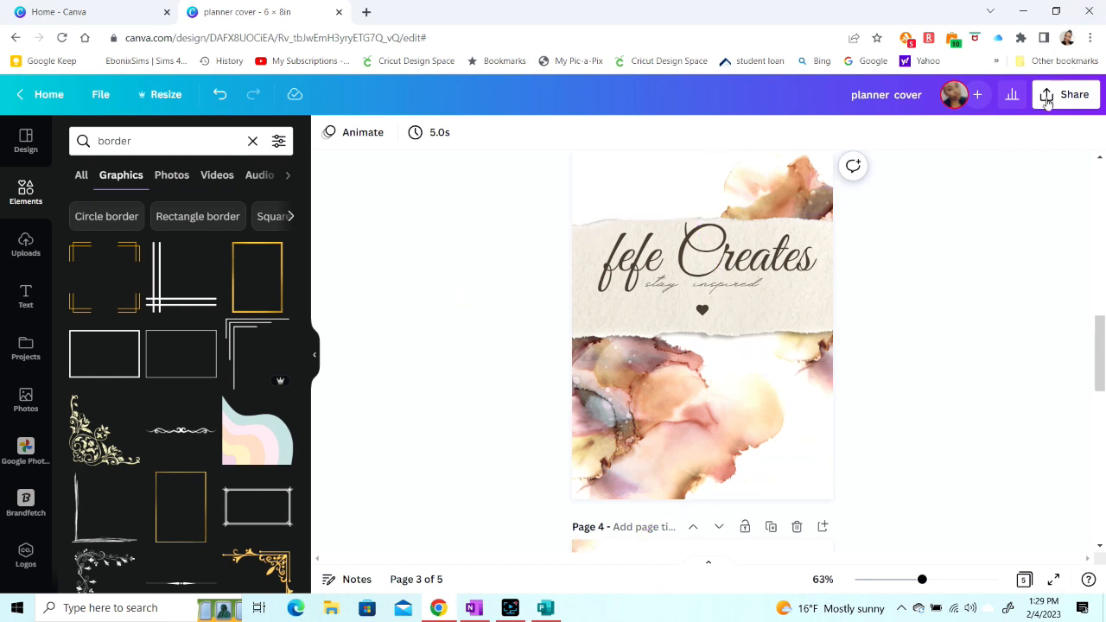
Download only pages 3 and 4 of the planner cover as PNG files.
left_click(1047, 94)
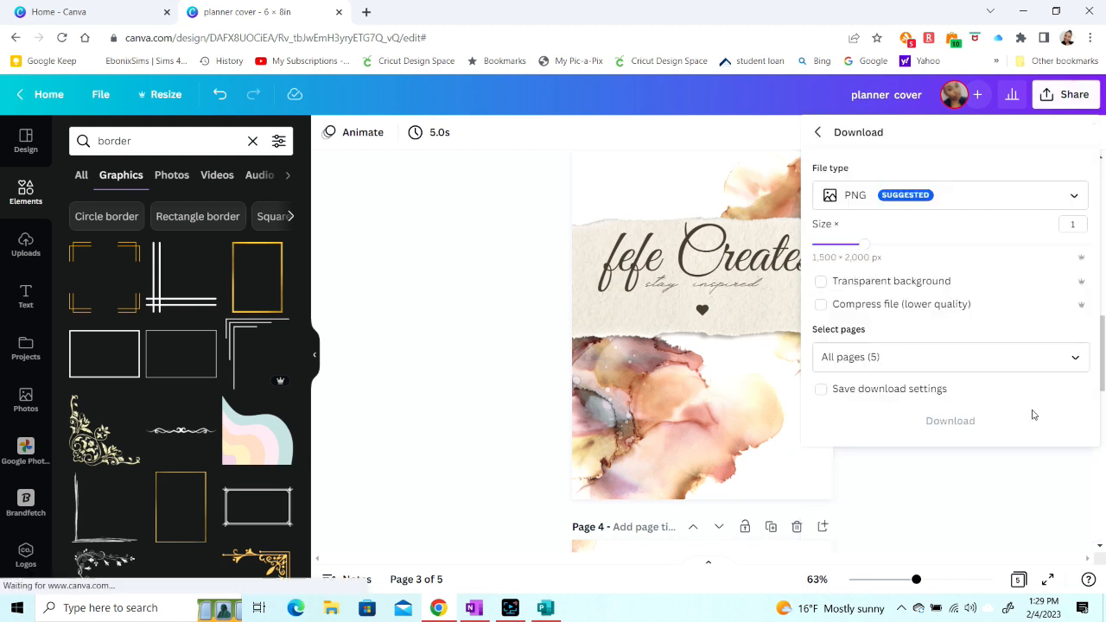
left_click(948, 356)
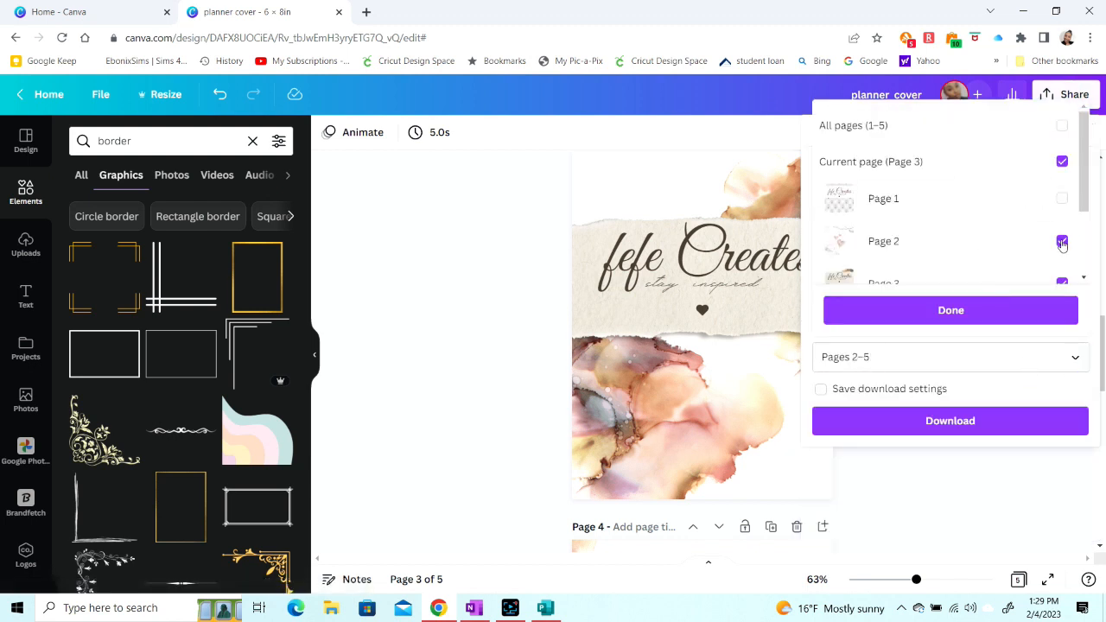
left_click(950, 311)
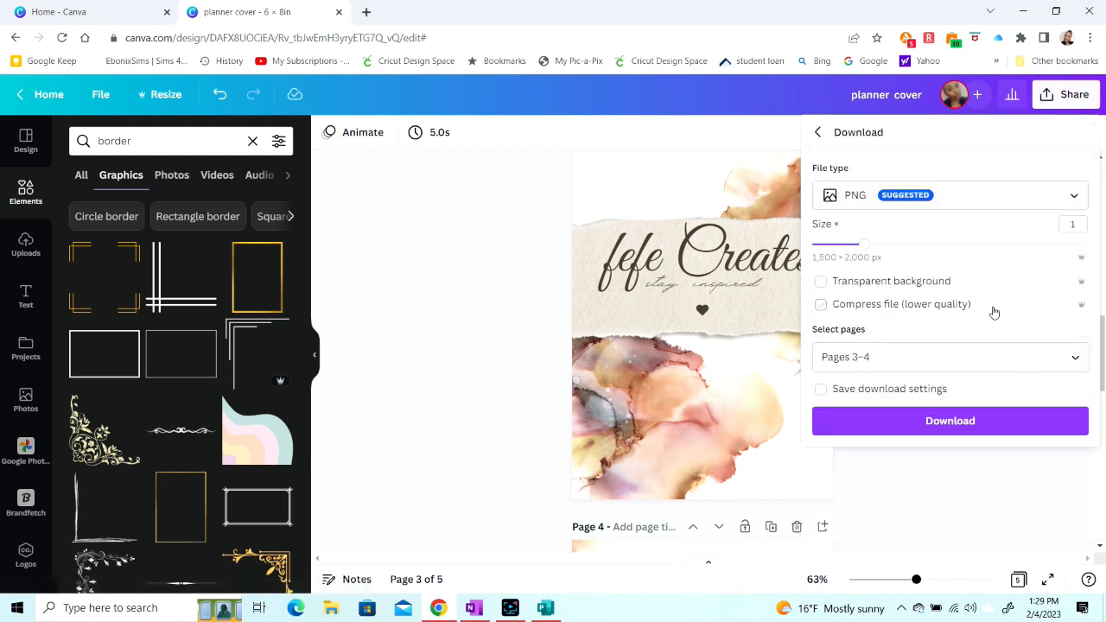
left_click(950, 422)
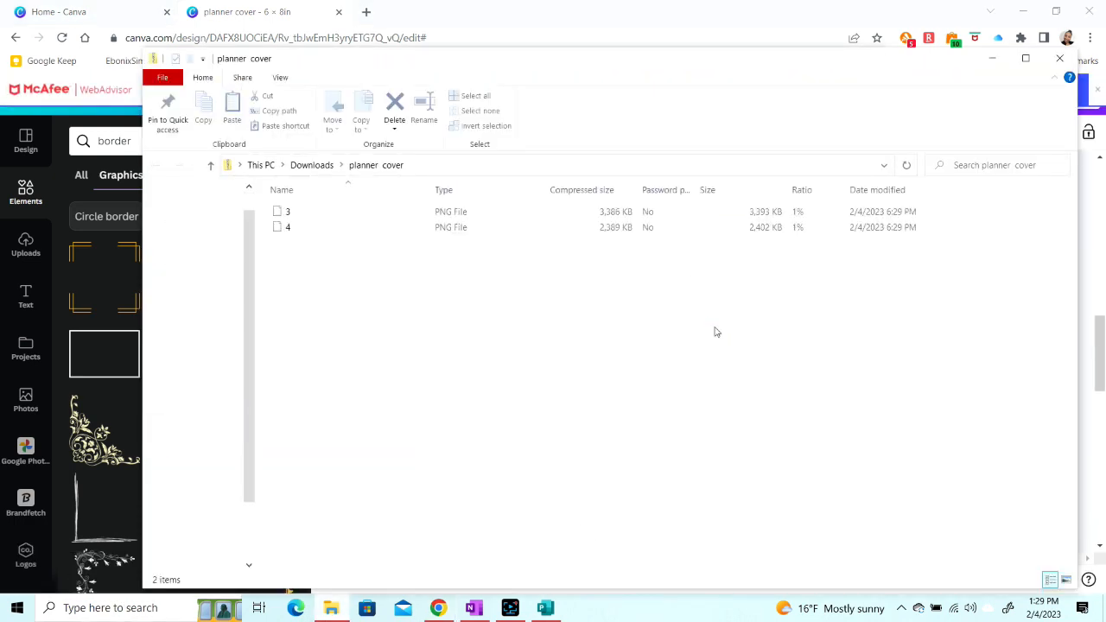
Extract all cover images from the downloaded planner cover zip folder.
left_click(352, 76)
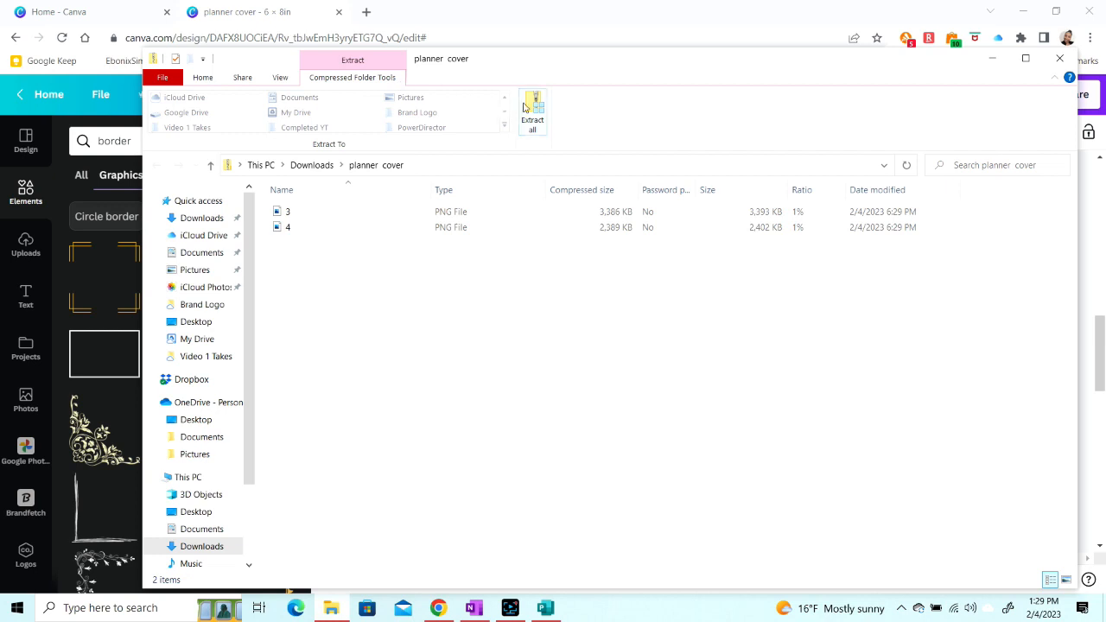
left_click(532, 113)
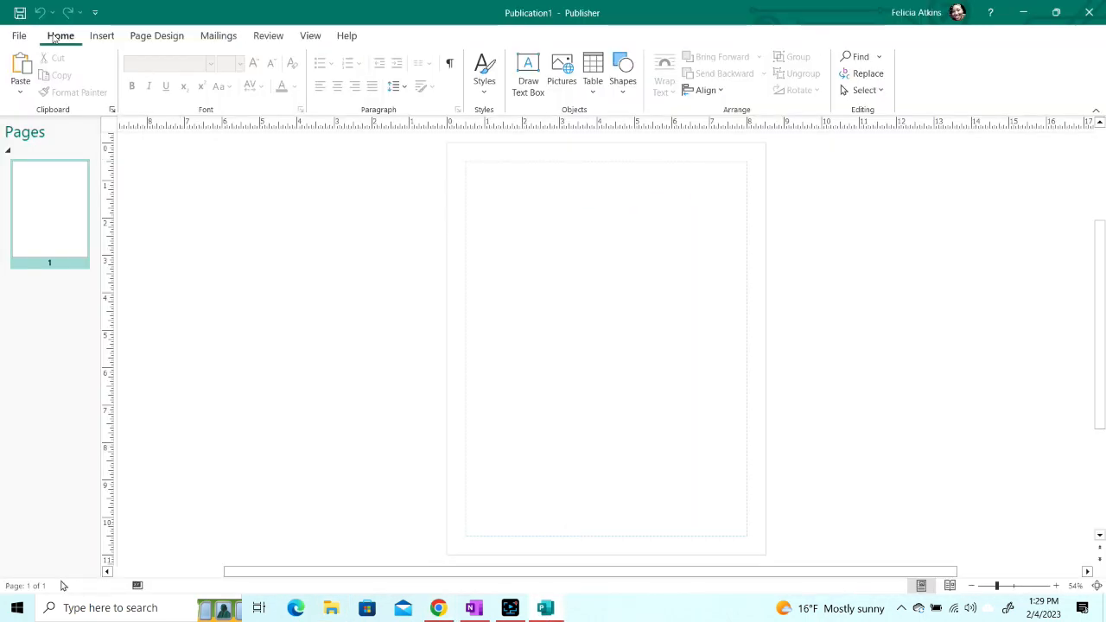
Insert cover image 3 from Downloads > planner cover onto the blank page.
left_click(102, 34)
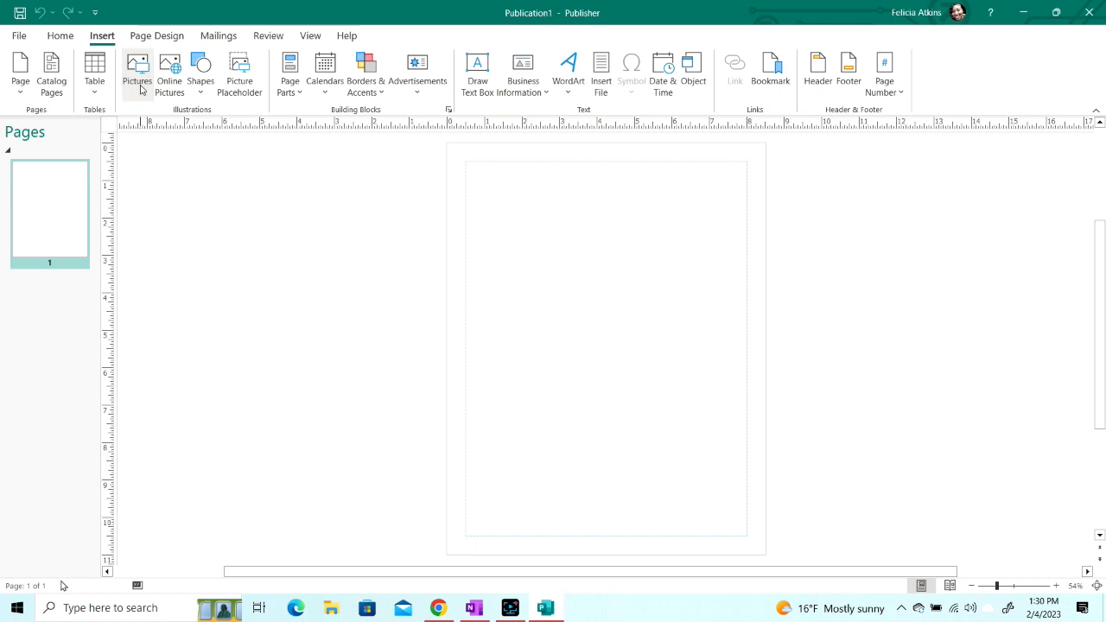
left_click(138, 69)
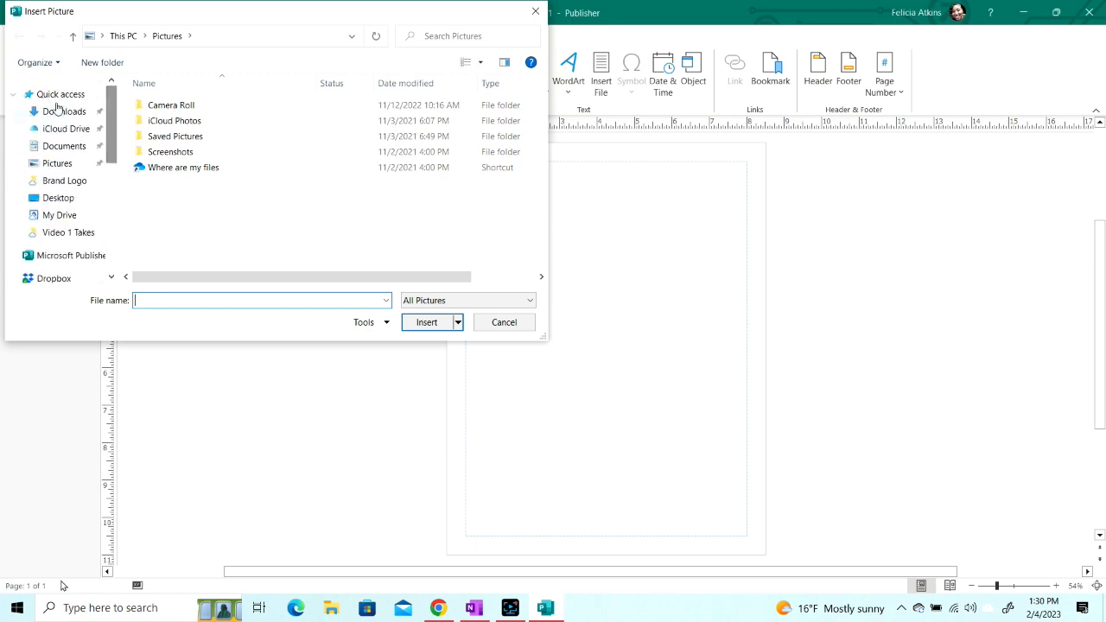
left_click(62, 110)
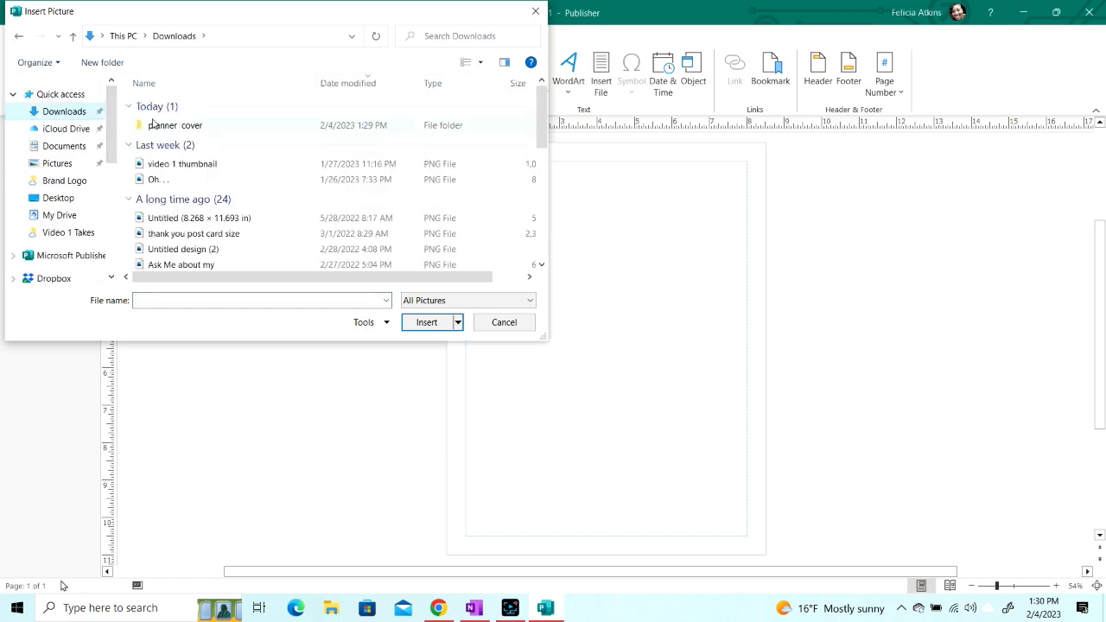
left_click(175, 124)
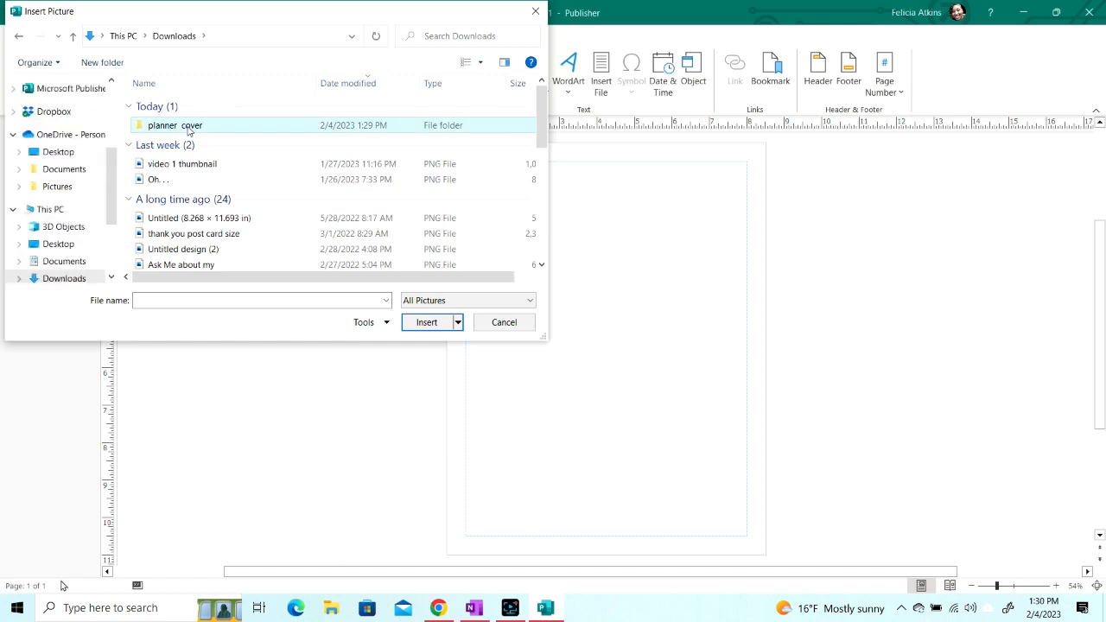
double_click(174, 125)
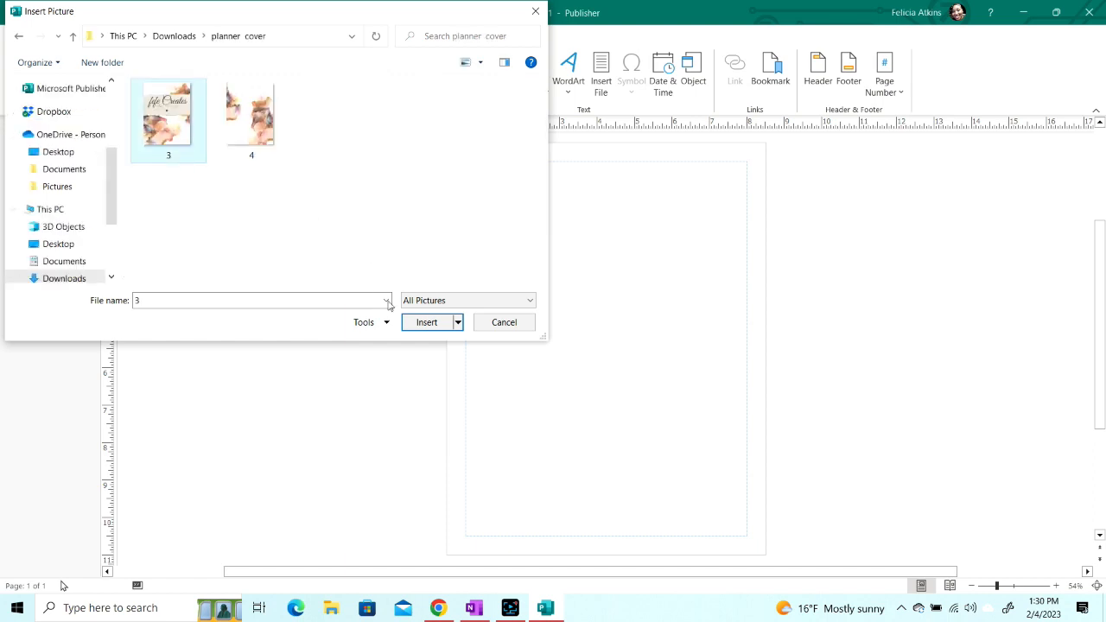
left_click(427, 321)
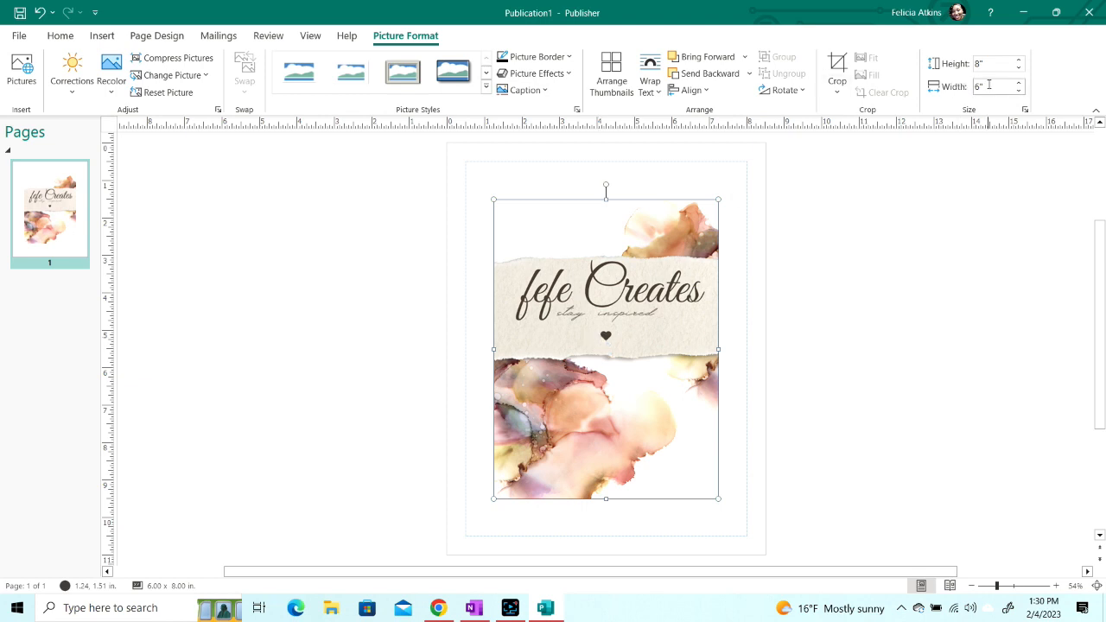
mouse_move(993, 86)
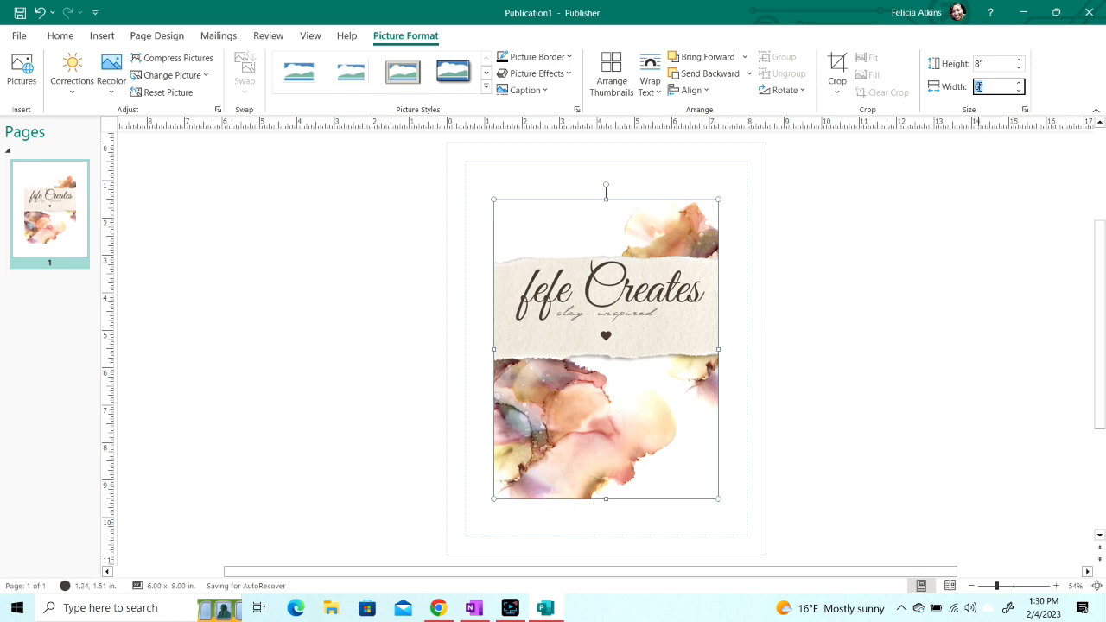
Set the cover image width to 6.15 inches and add a blank second page.
type("6")
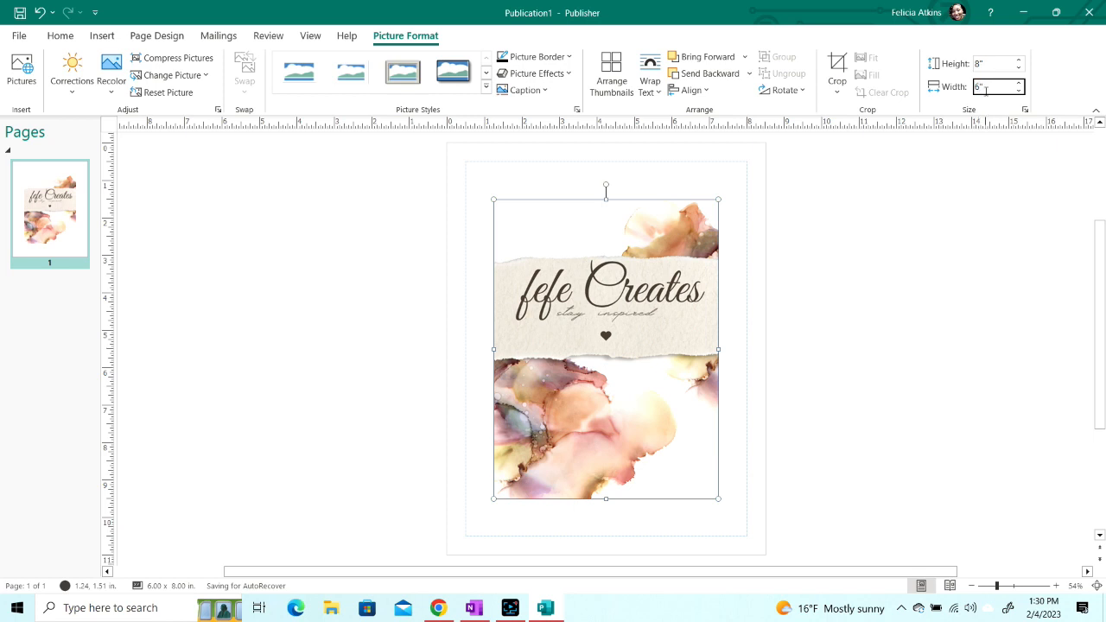
type("6.15")
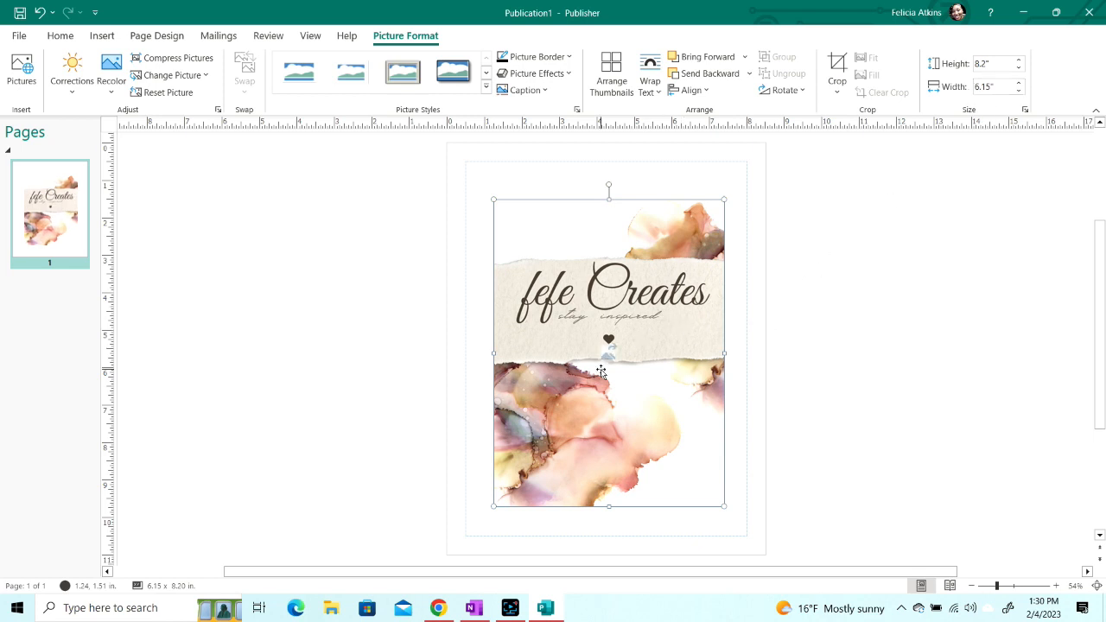
mouse_move(625, 372)
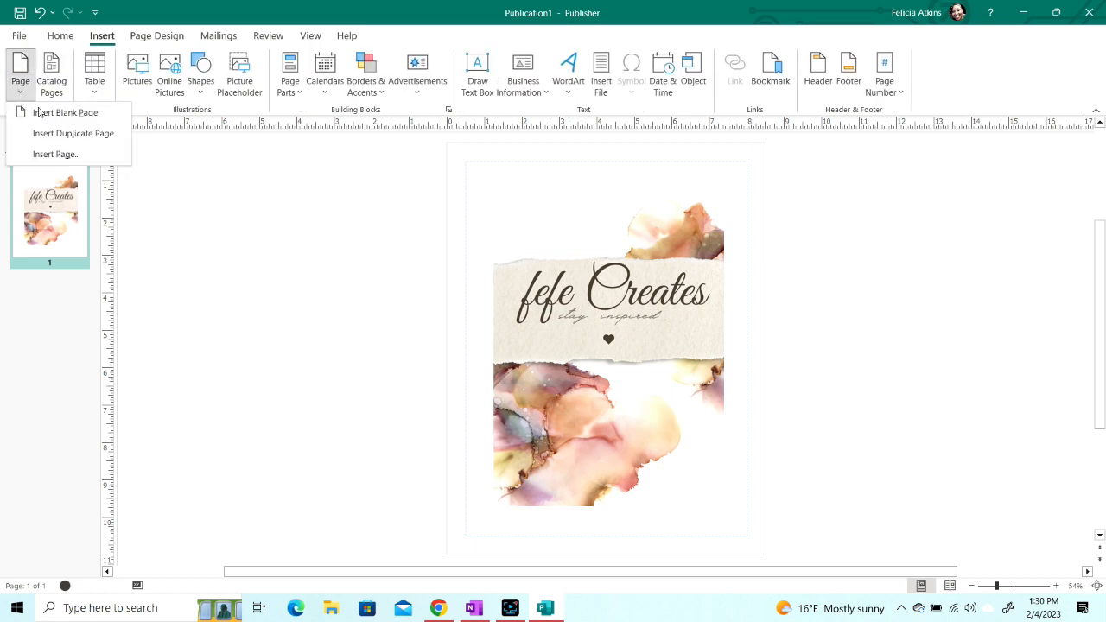
left_click(65, 113)
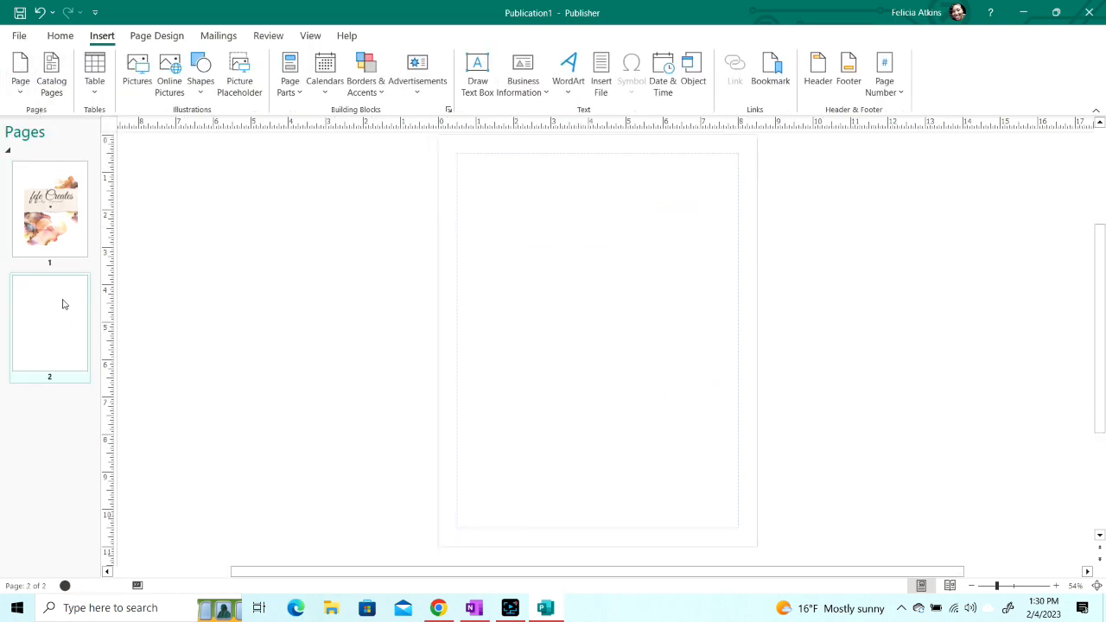
left_click(169, 73)
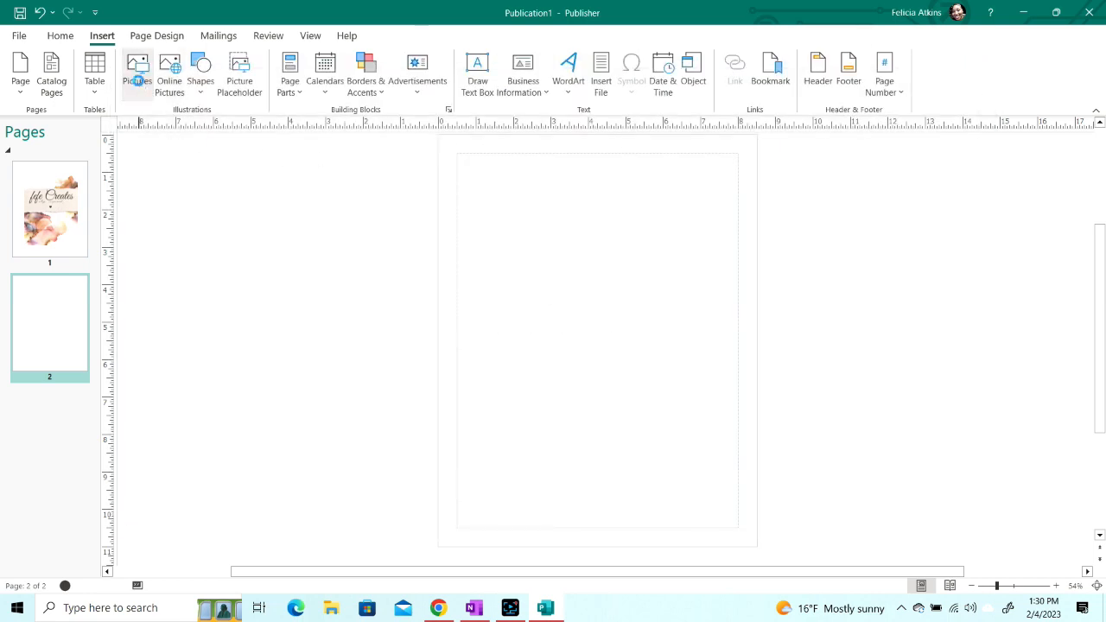
Insert cover image 4 on page 2 and set its width to 6.15 inches.
left_click(139, 73)
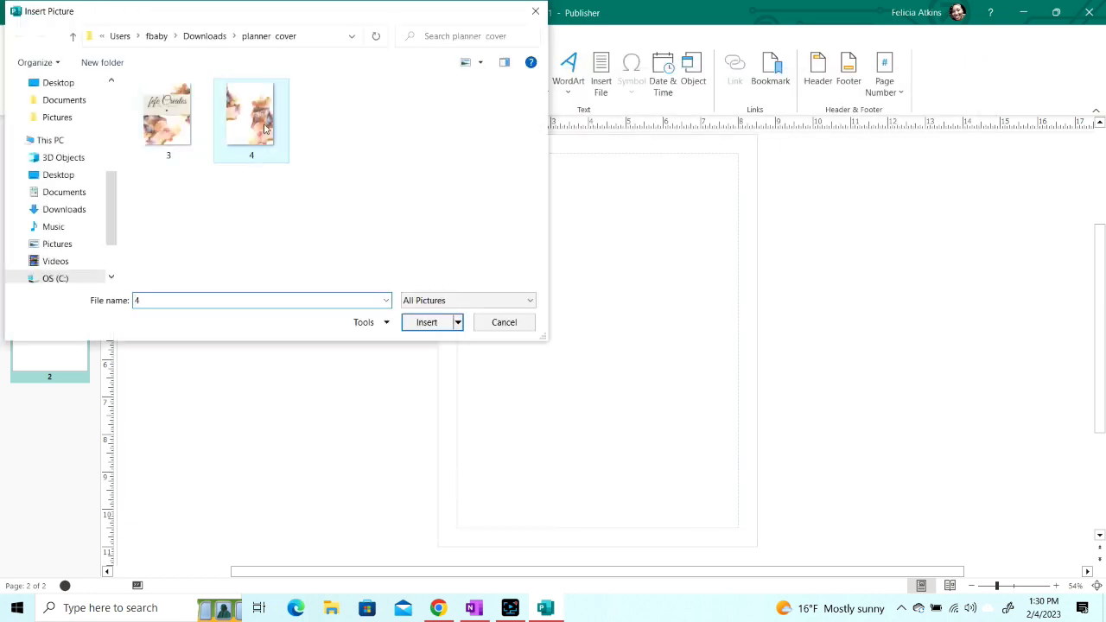
left_click(426, 322)
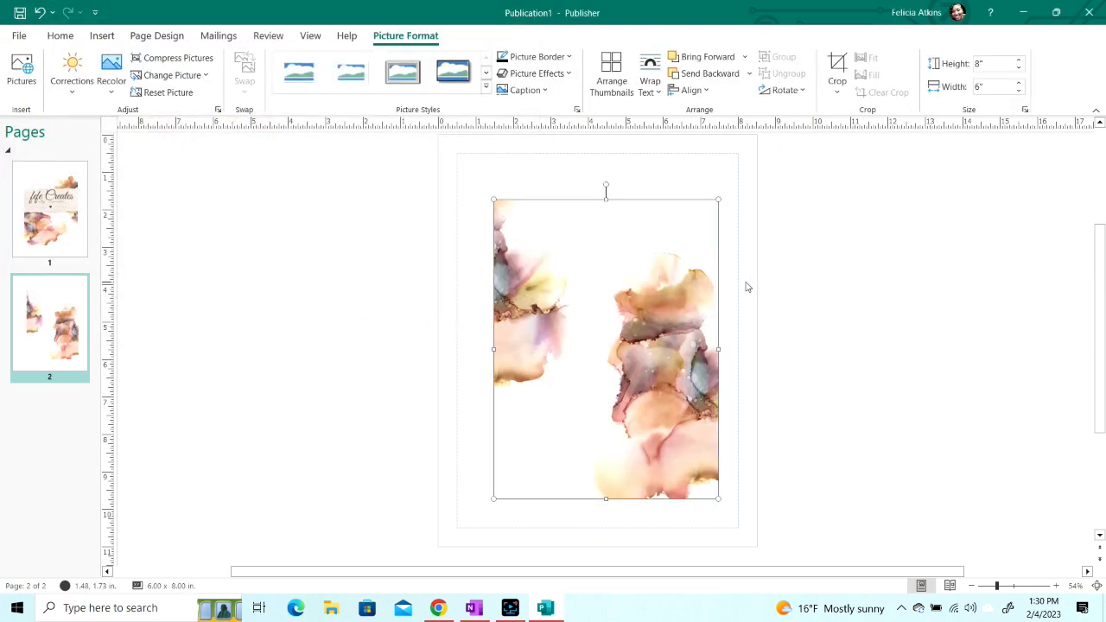
left_click(993, 86)
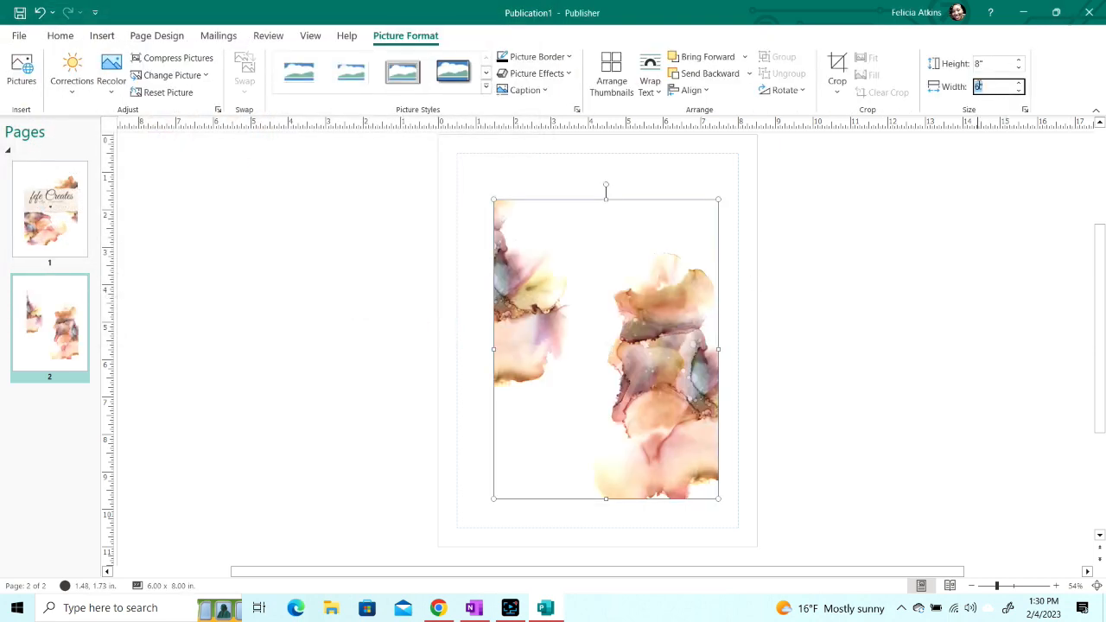
type("6\"")
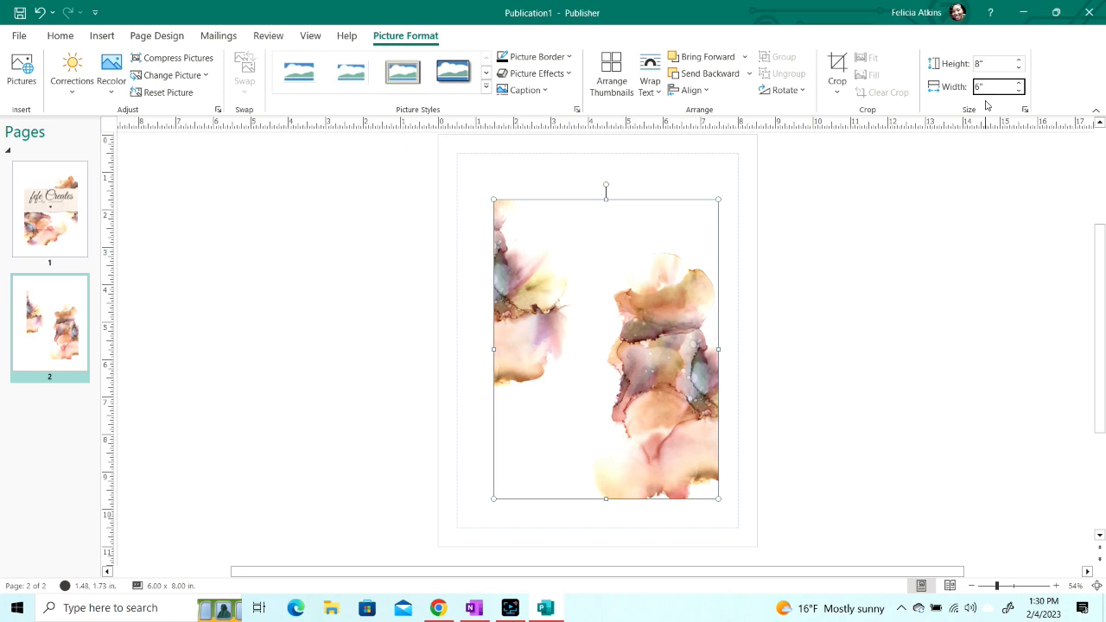
type("6.15\"")
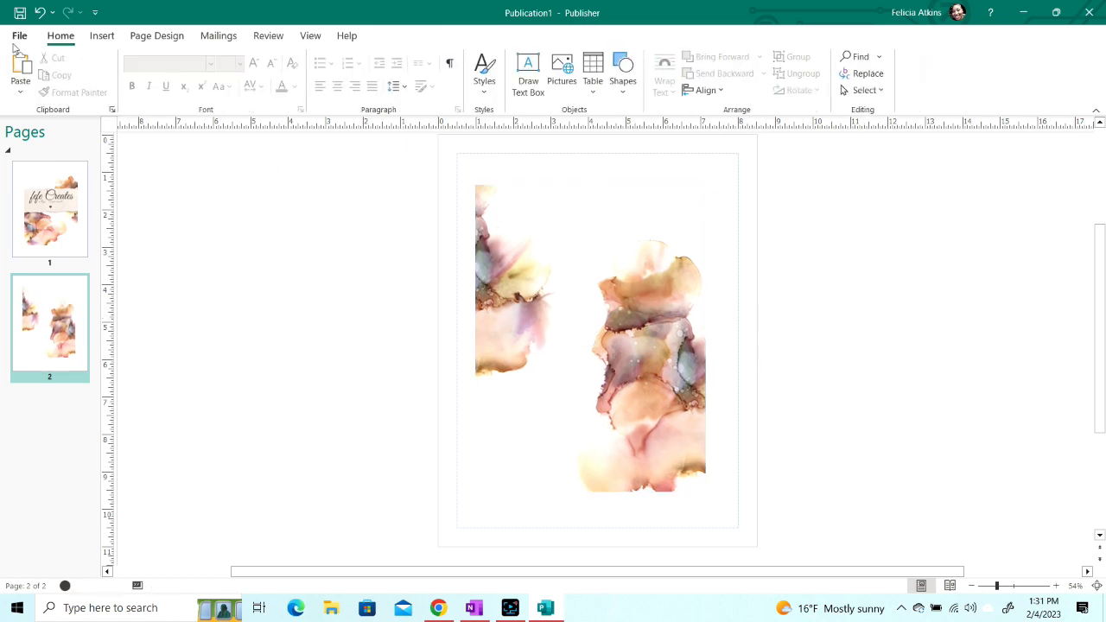
Go to File > Print for the two-page publication on the ET-4760.
left_click(19, 34)
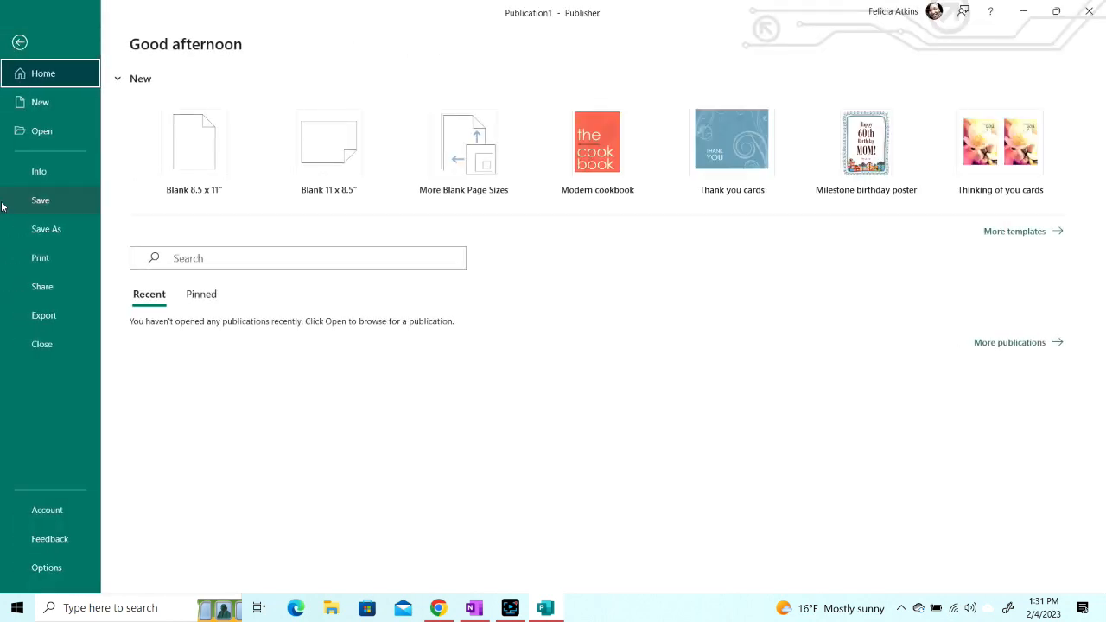
left_click(40, 258)
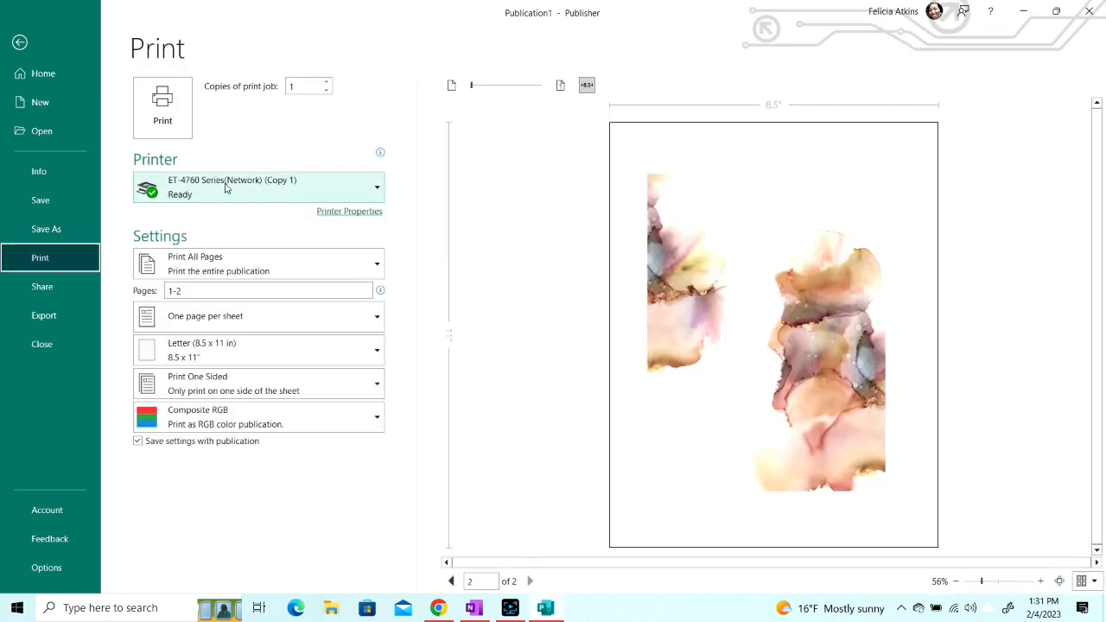
mouse_move(215, 193)
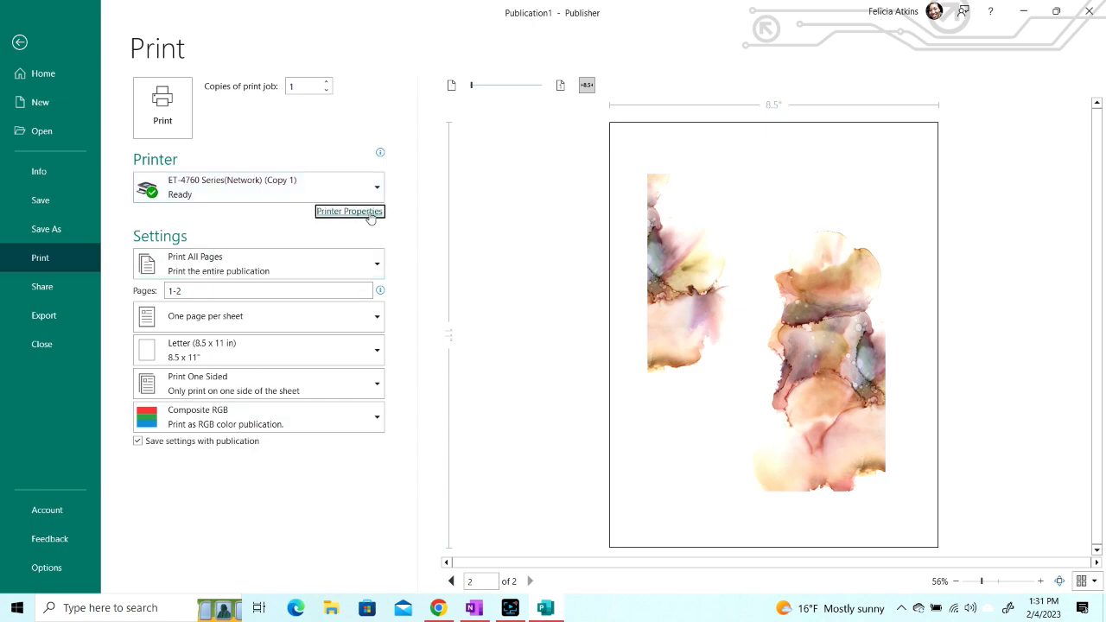
Set Premium Presentation Paper Matte and custom colour correction in Printer Properties.
left_click(349, 211)
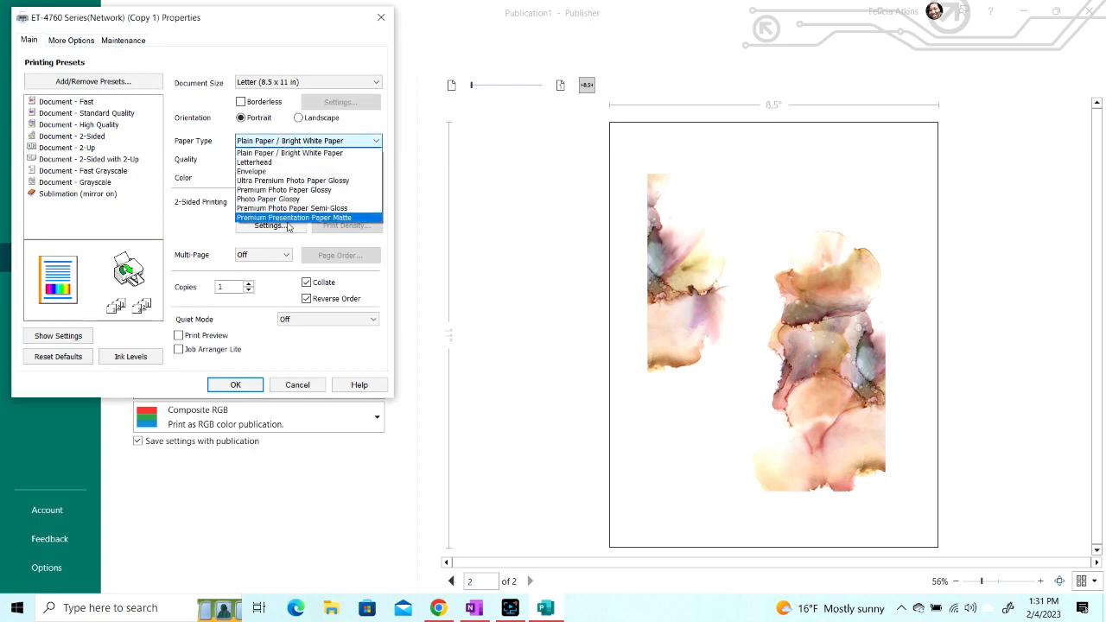
left_click(294, 217)
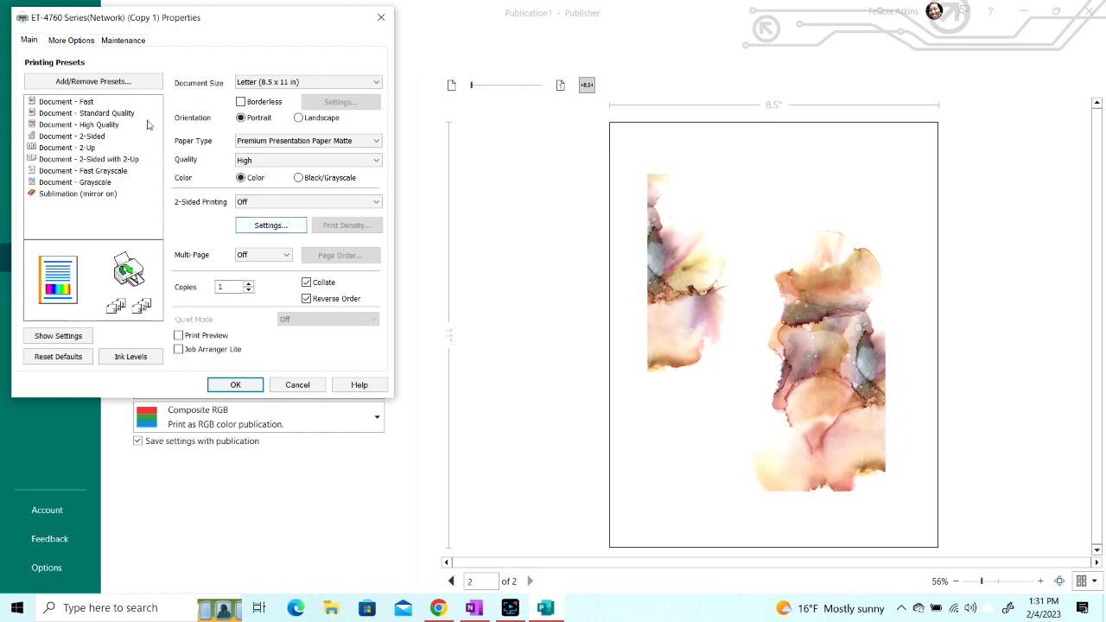
left_click(71, 40)
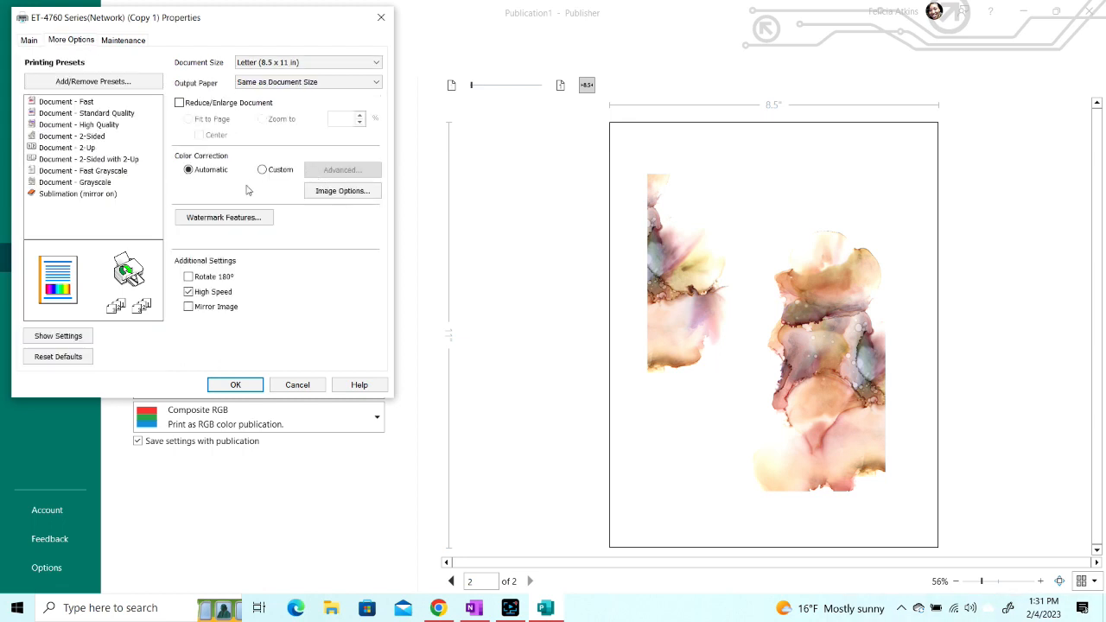
left_click(342, 169)
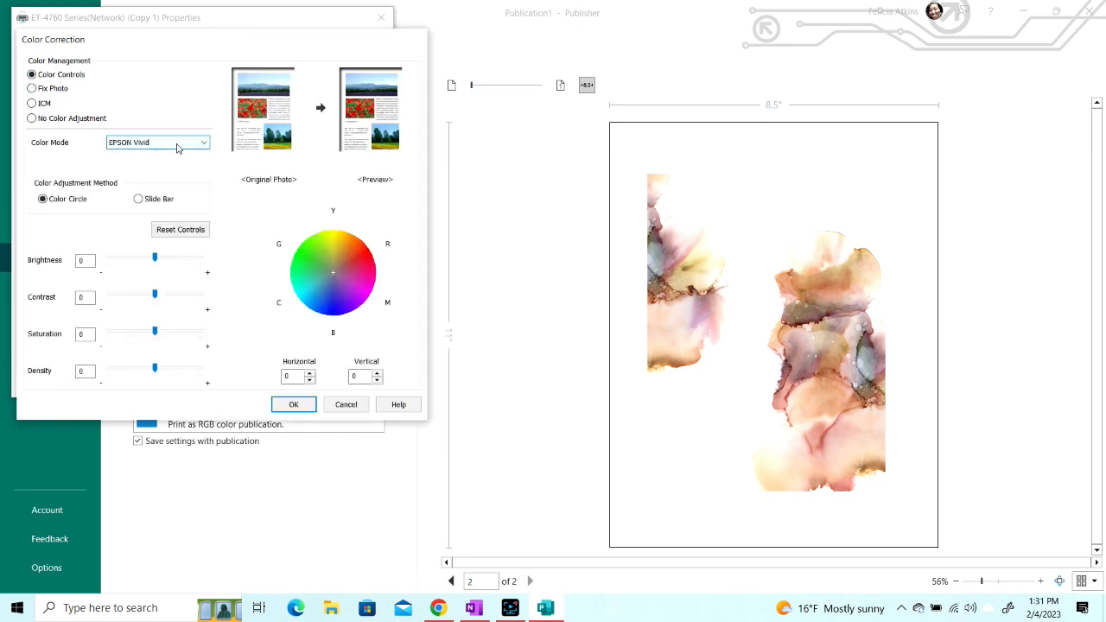
left_click(159, 141)
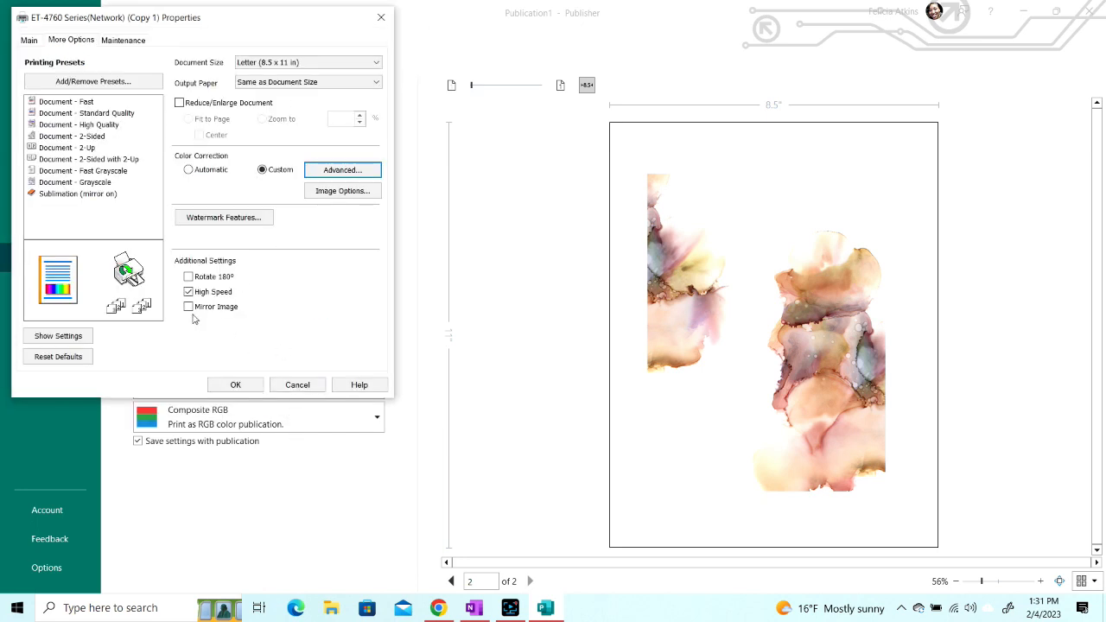
Turn mirror image on and high speed off, then return to the main settings.
left_click(188, 307)
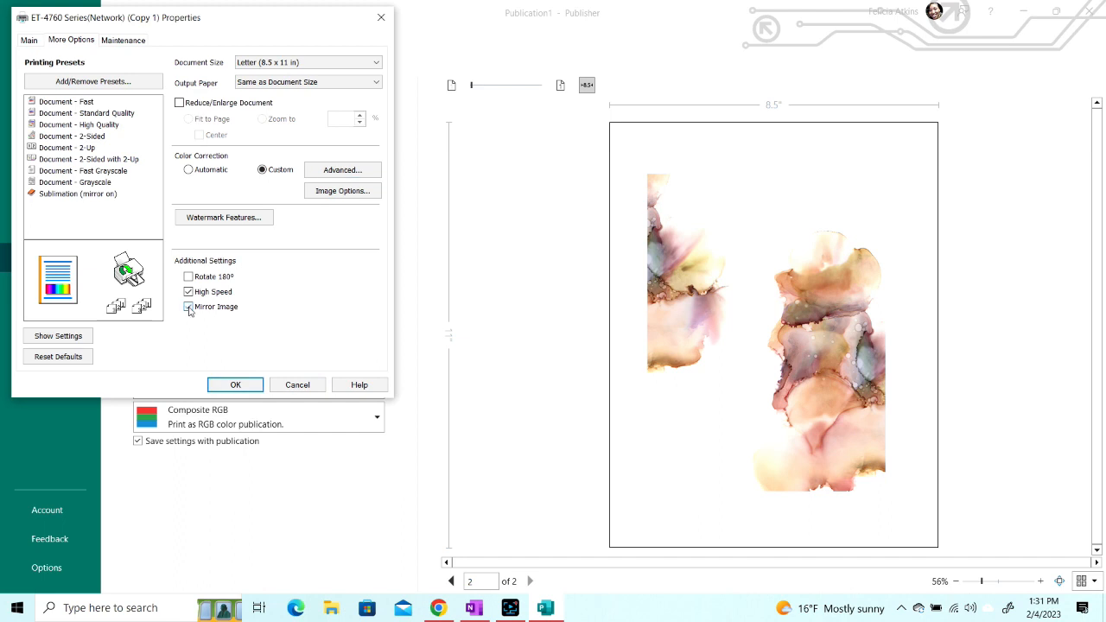
left_click(188, 291)
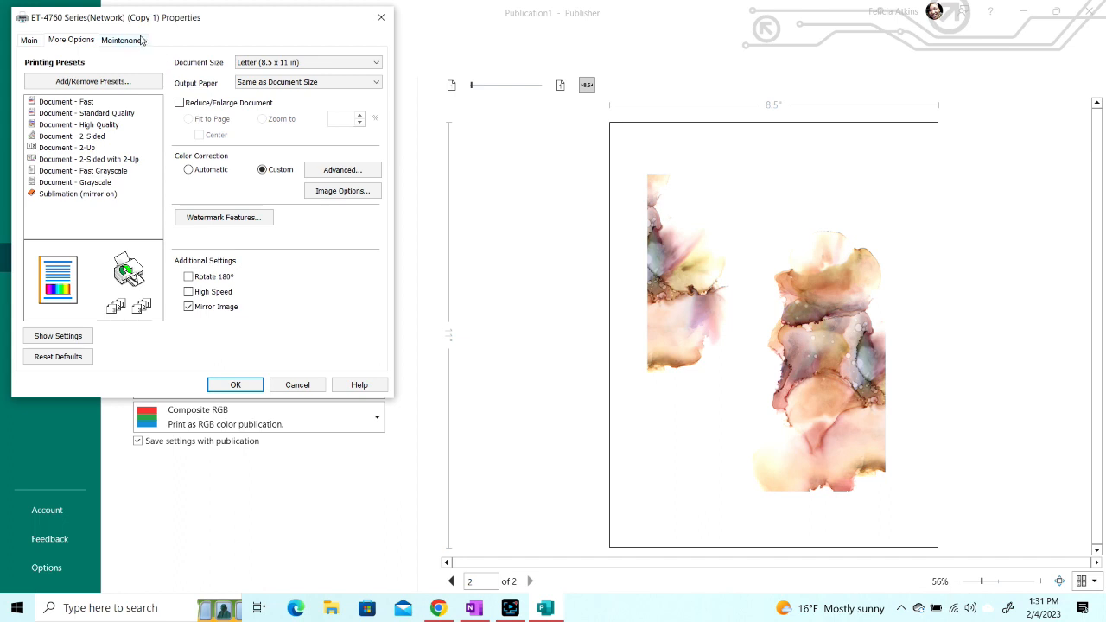
left_click(123, 39)
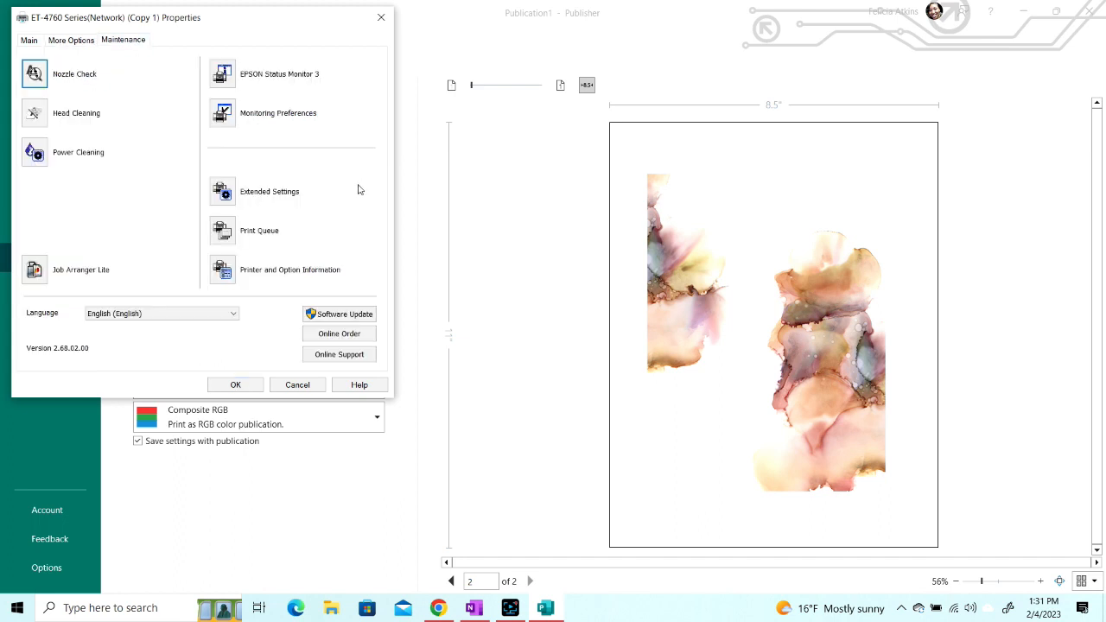
mouse_move(349, 198)
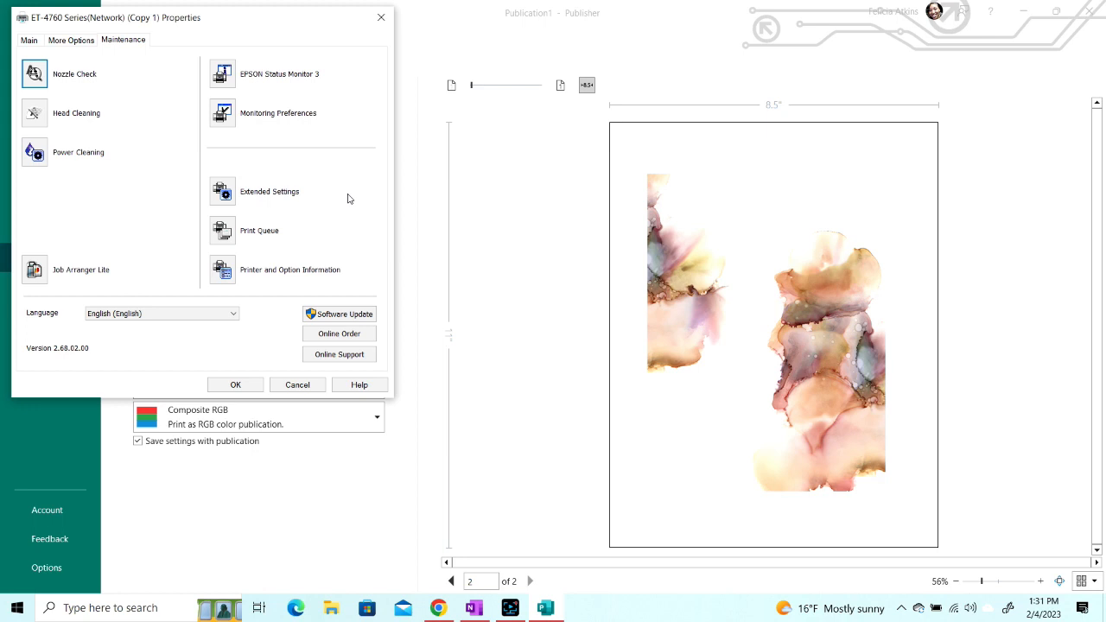
mouse_move(290, 203)
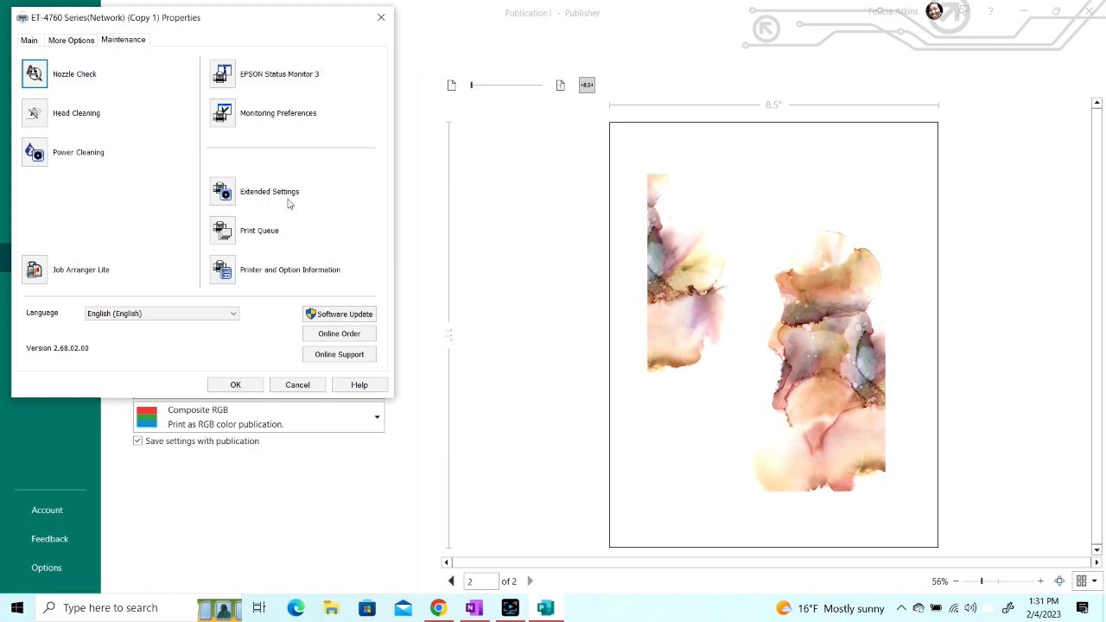
left_click(27, 40)
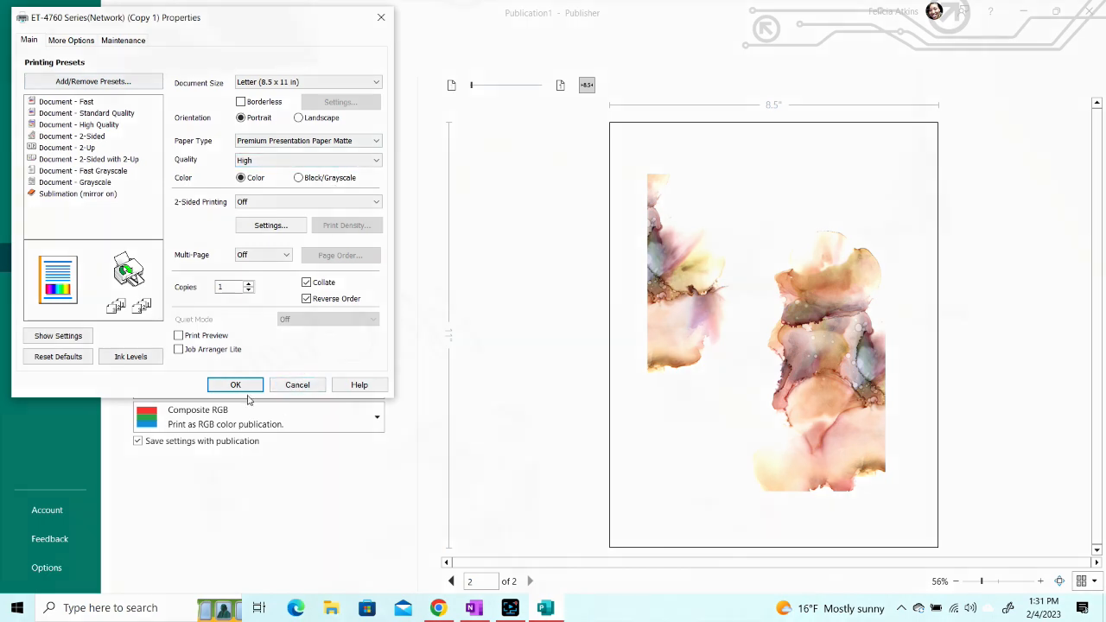
left_click(235, 383)
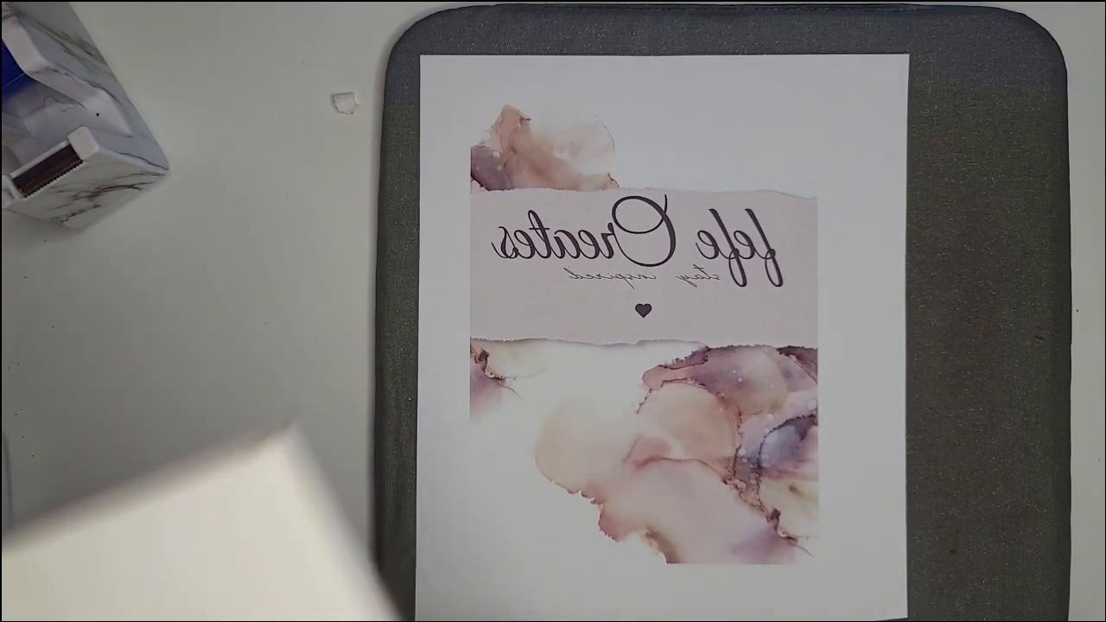